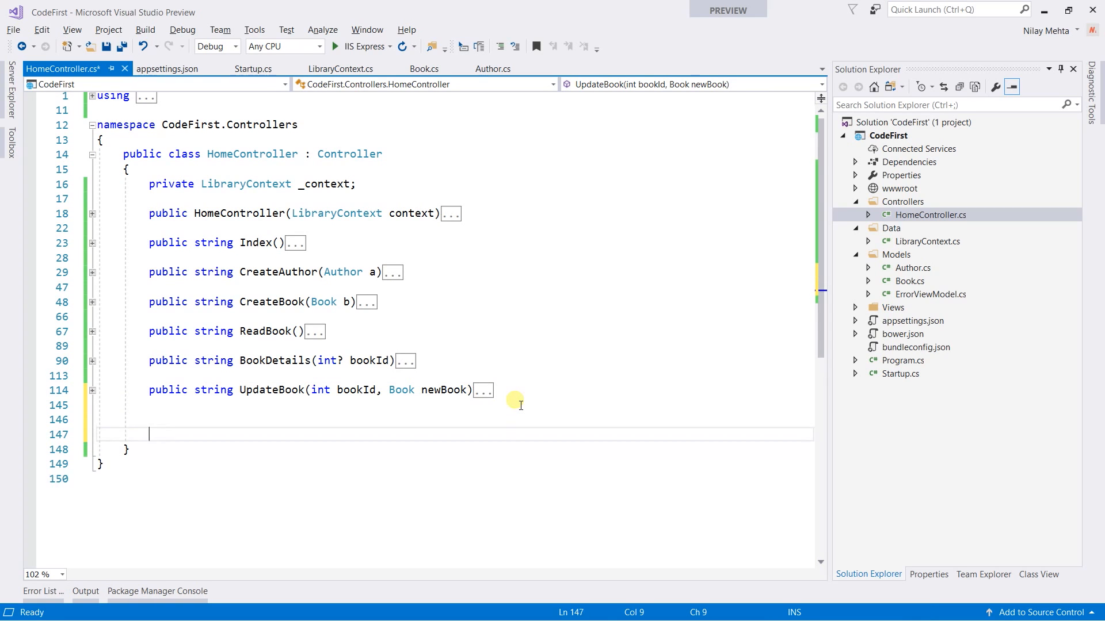
Declare 'public string DeleteBook(int bookId)' with an empty try/catch body.
text(public s)
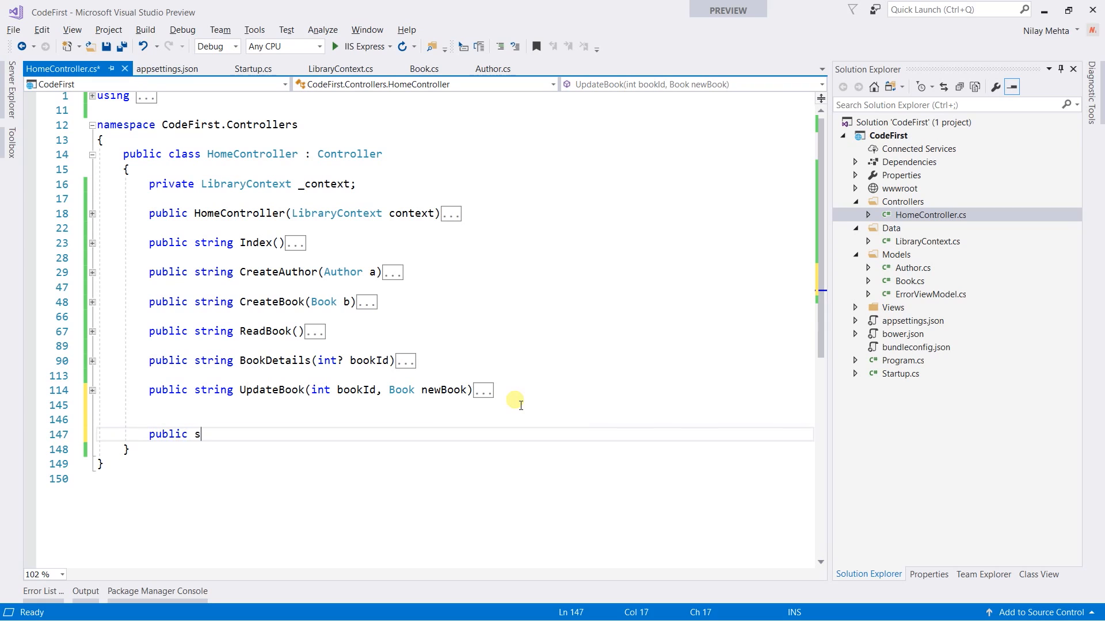
text(tring)
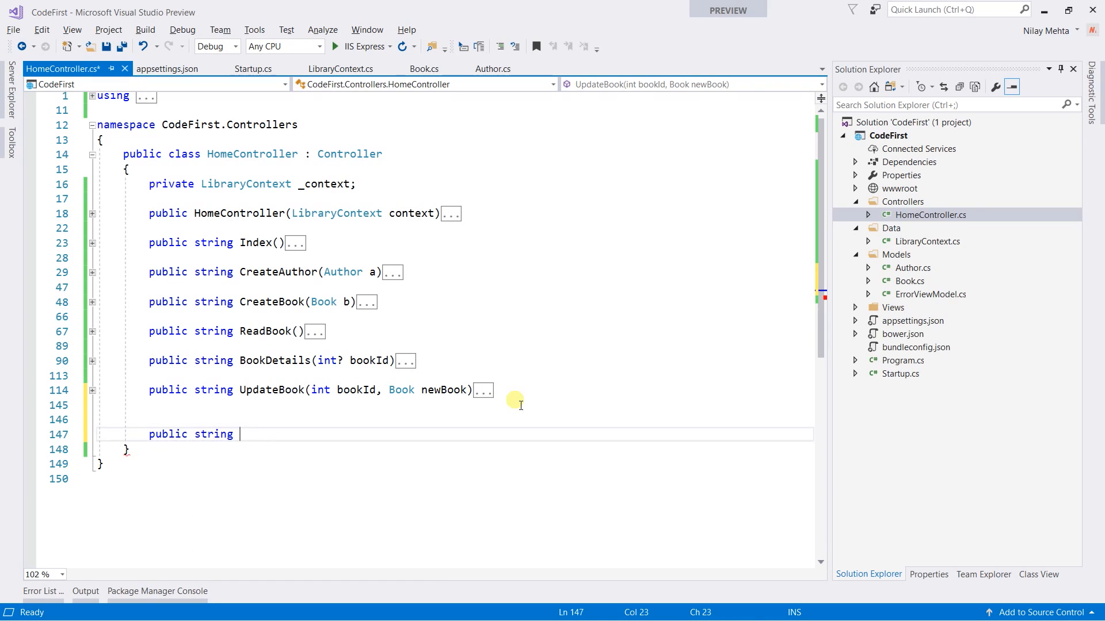
text(Del)
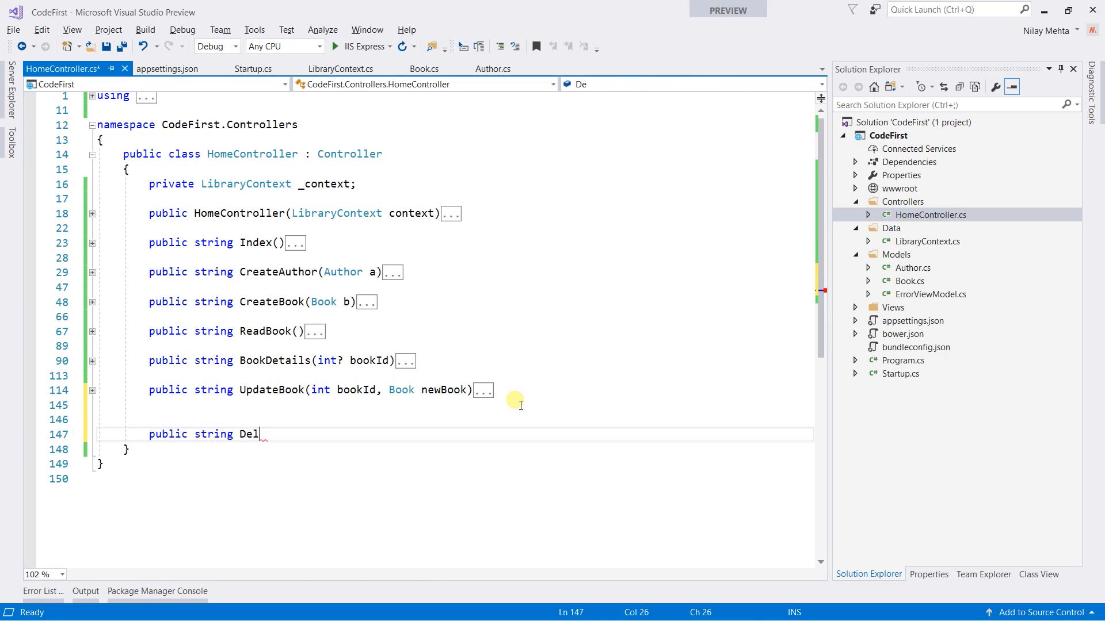
text(eteBo)
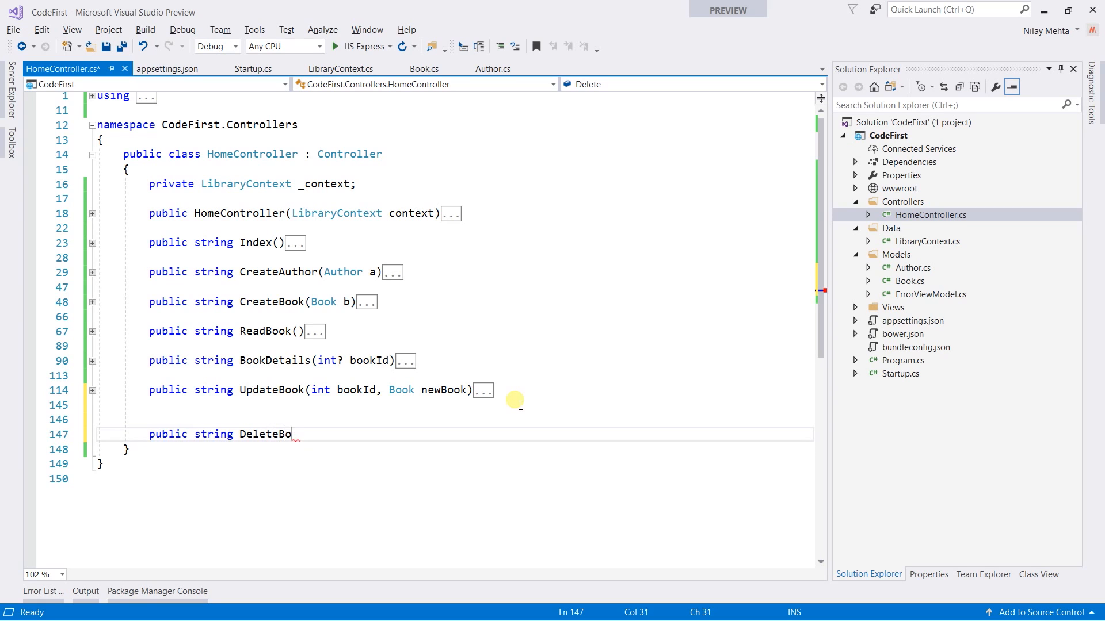
text(ok())
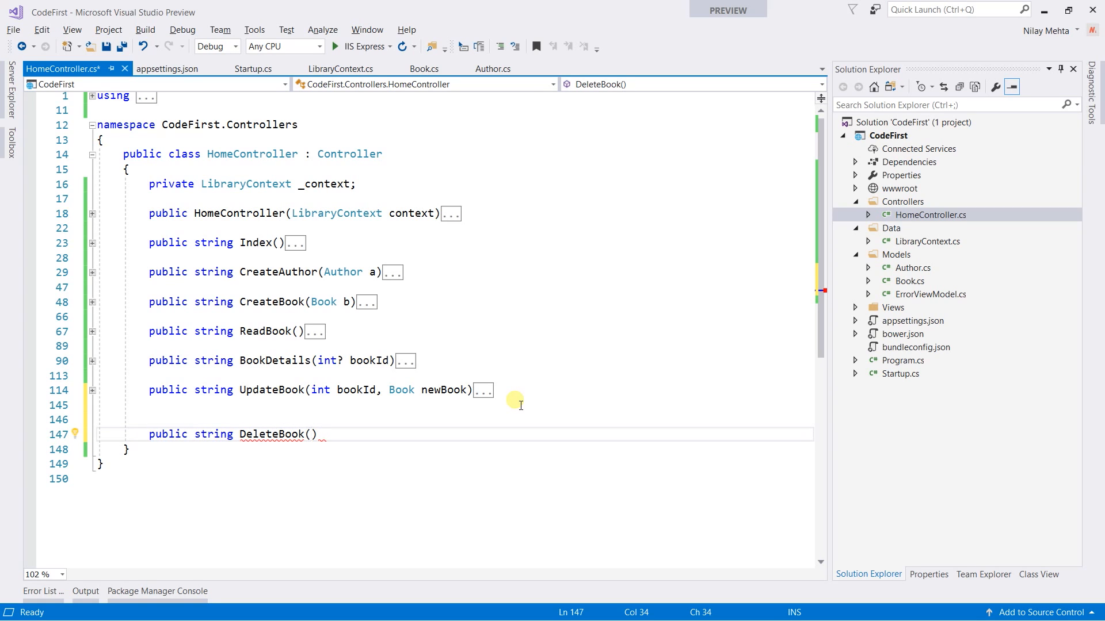
text(int bookId)
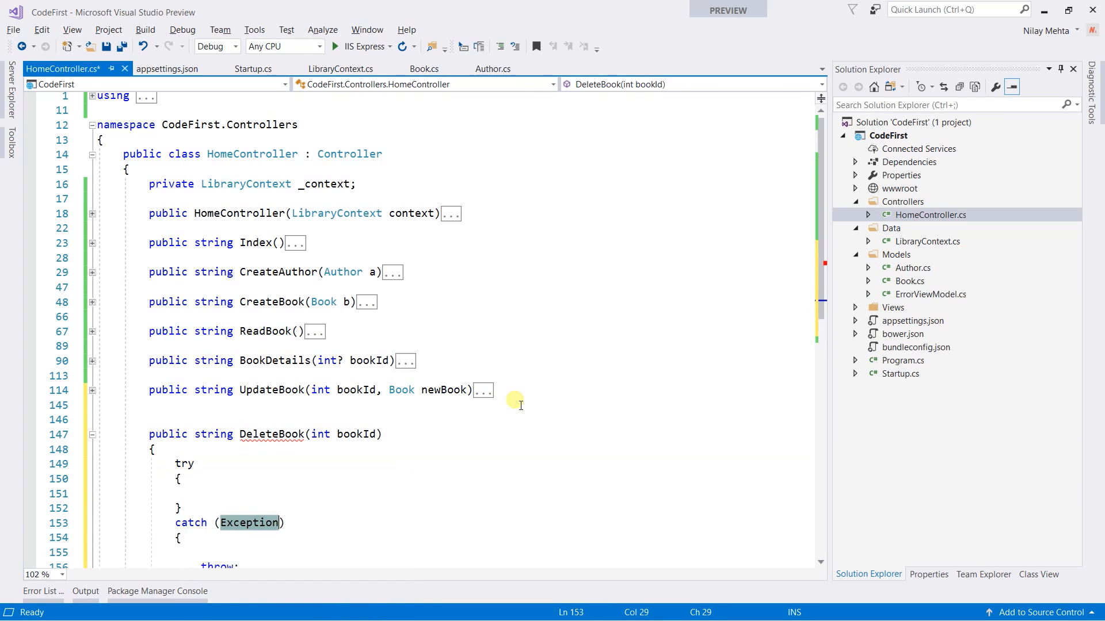
Name the caught exception ex and return ex.Message in the catch block.
text(ex)
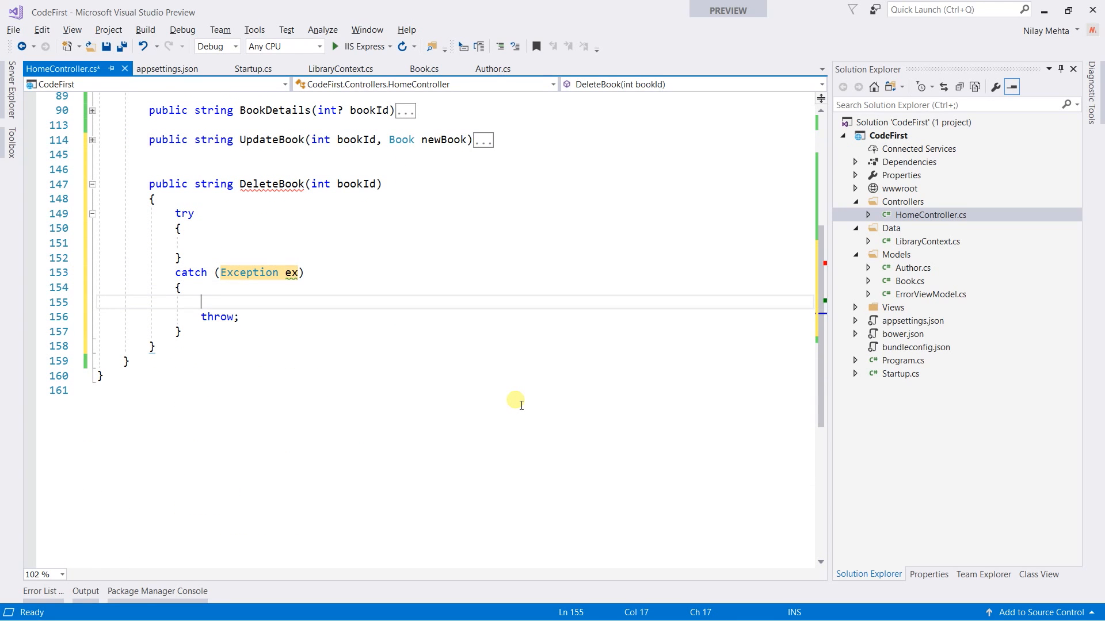
text(return)
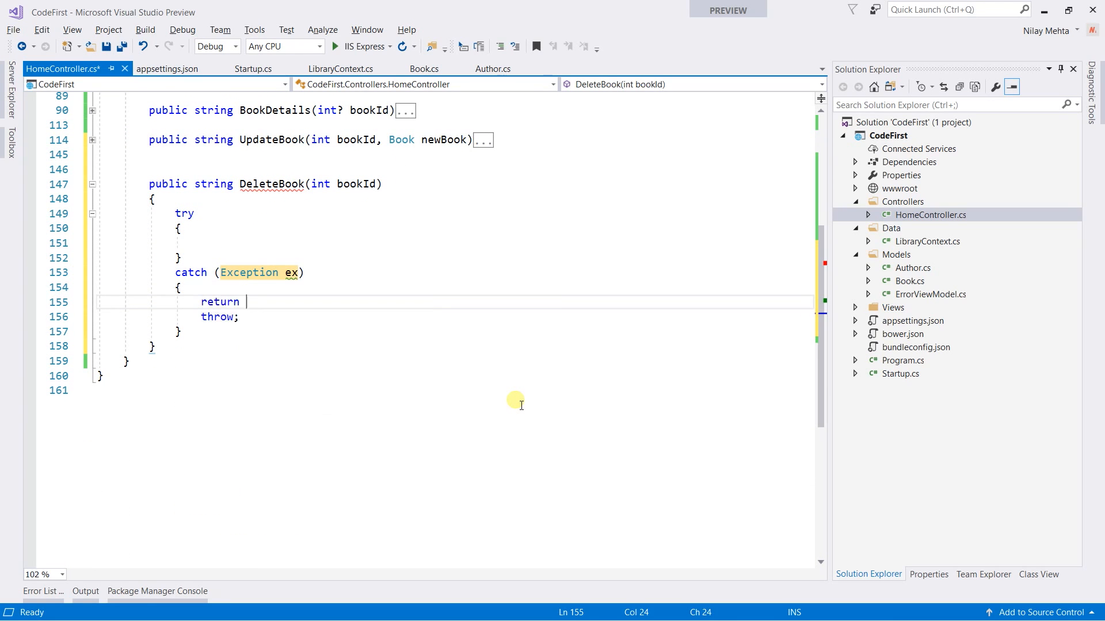
text(ex)
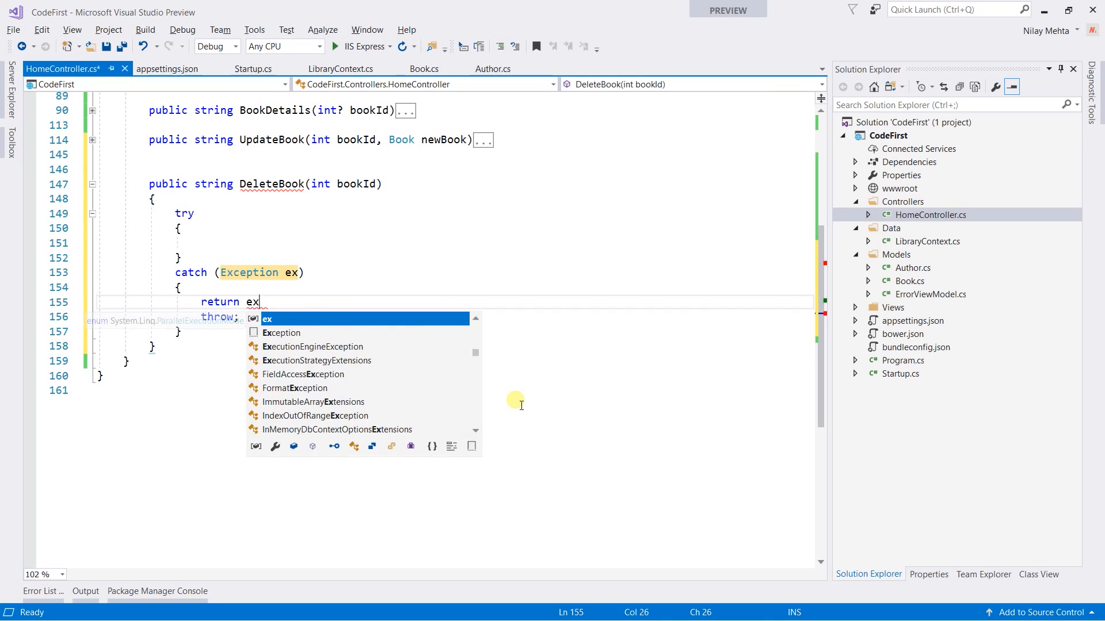
text(.Message;)
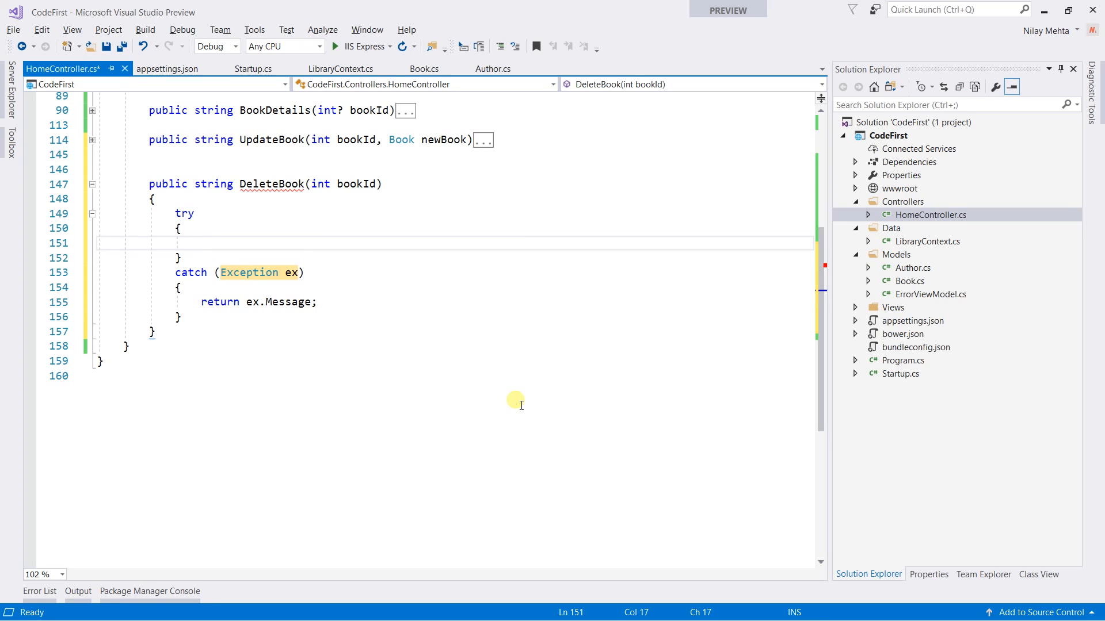
Return "Enter Book Id" when bookId == 0, followed by an empty else block.
text(if()
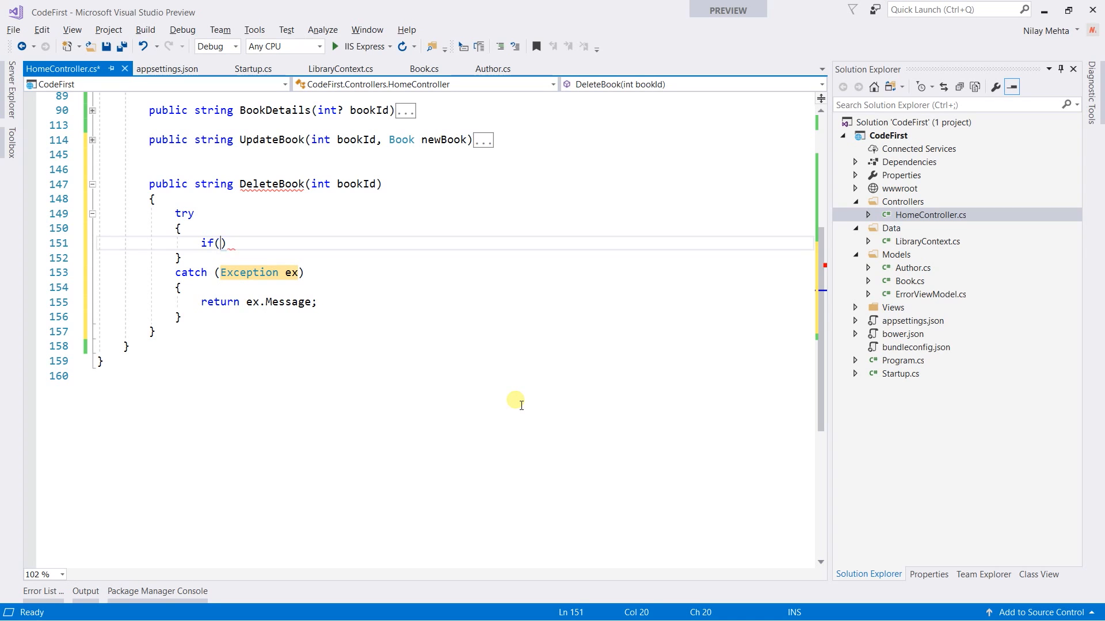
text(book)
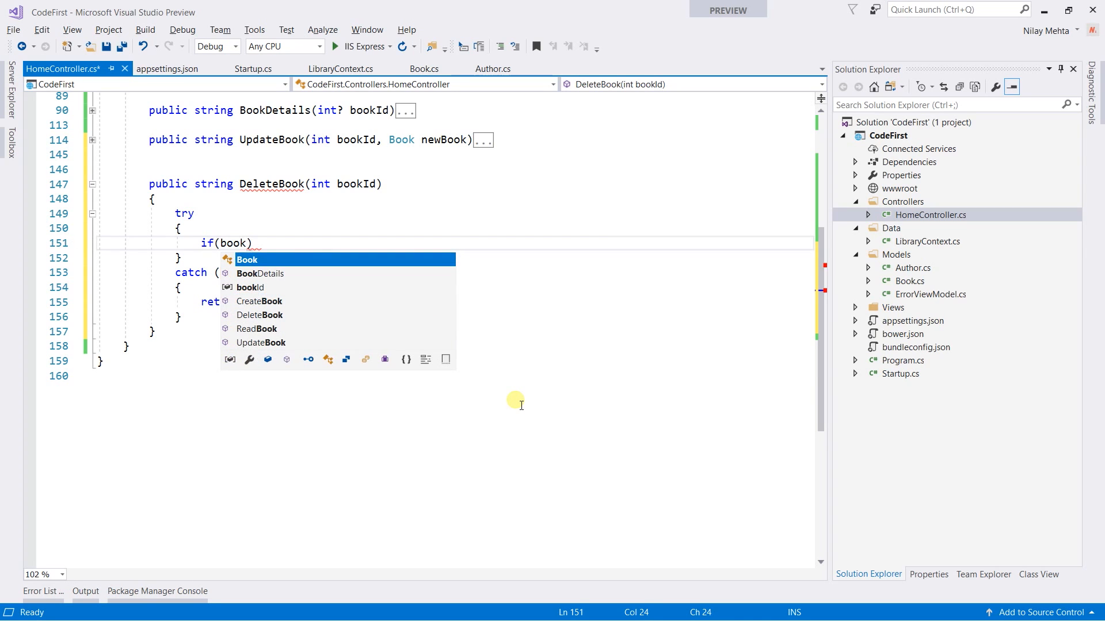
key(Down)
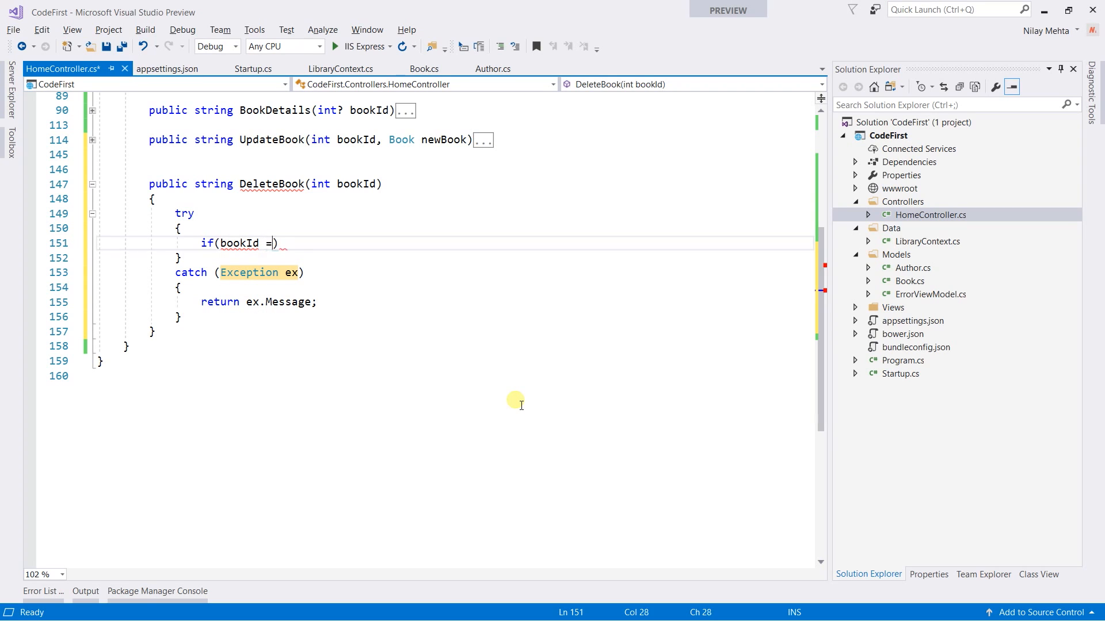
text(= 0))
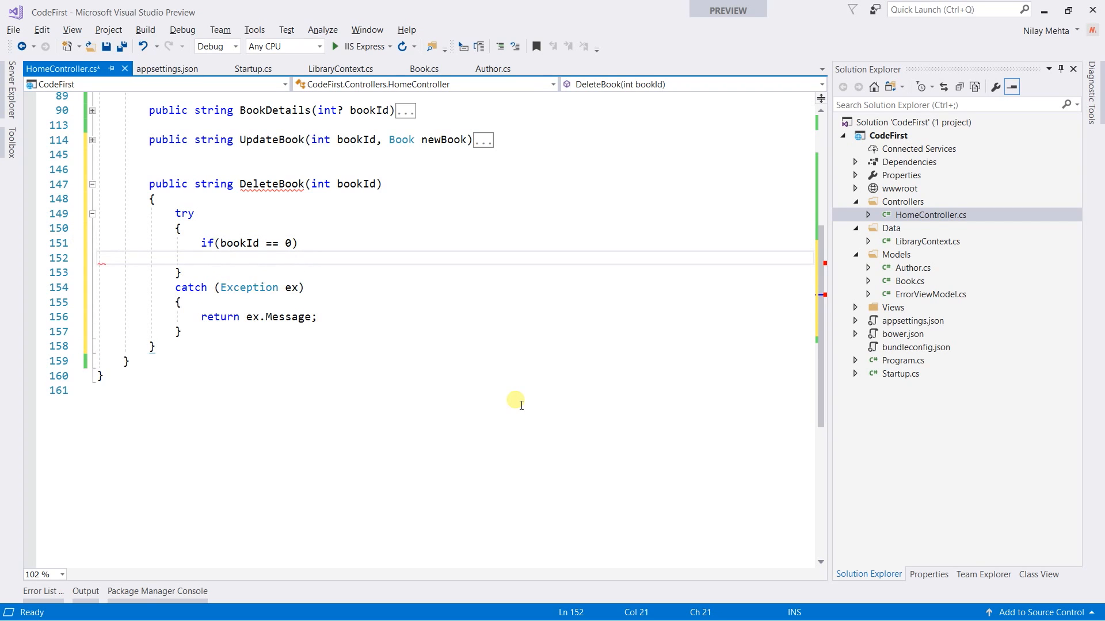
text(return "")
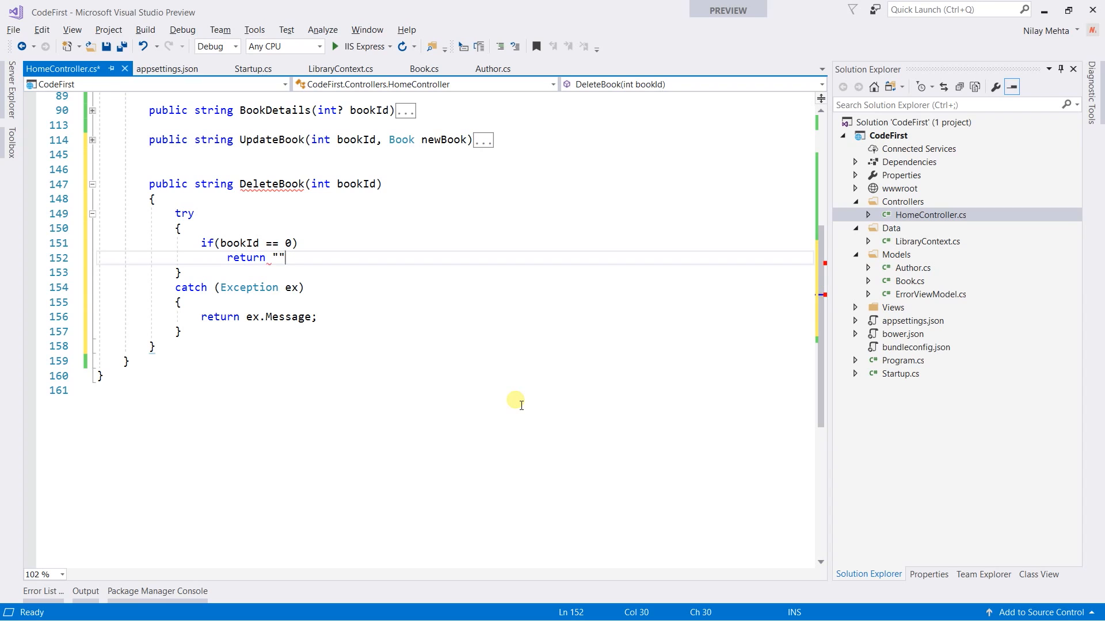
text(ENter Book)
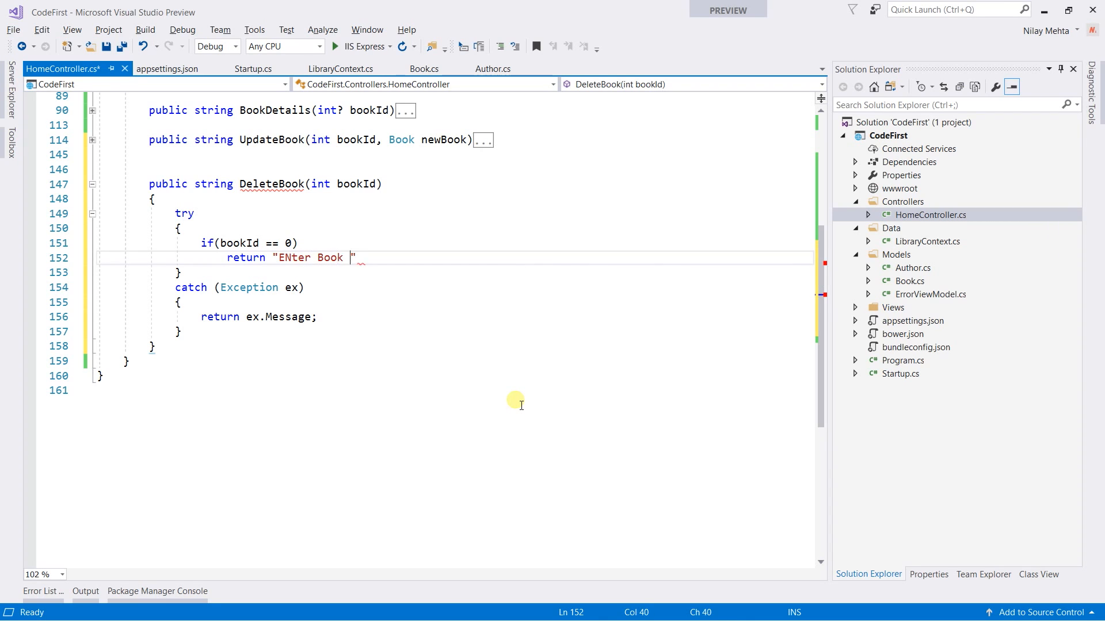
text(Is)
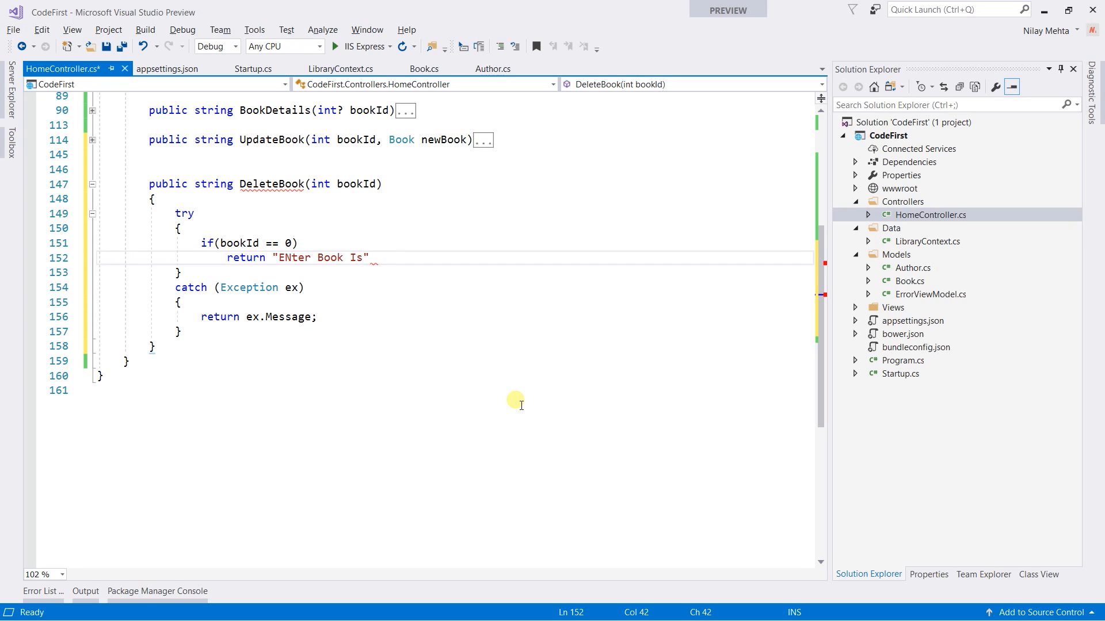
text(Id)
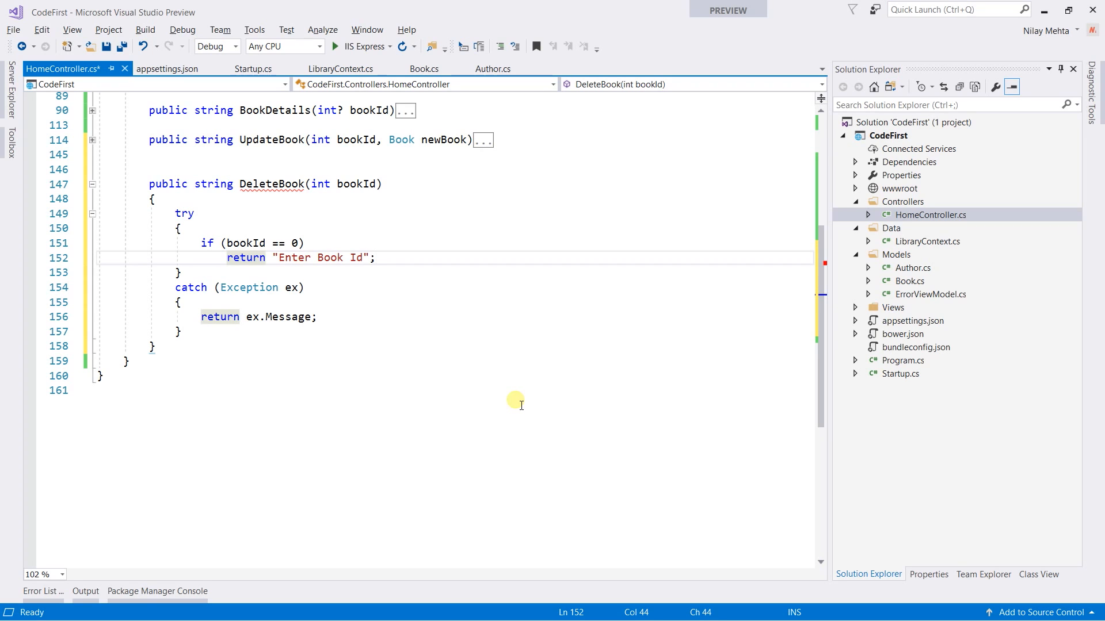
text(else)
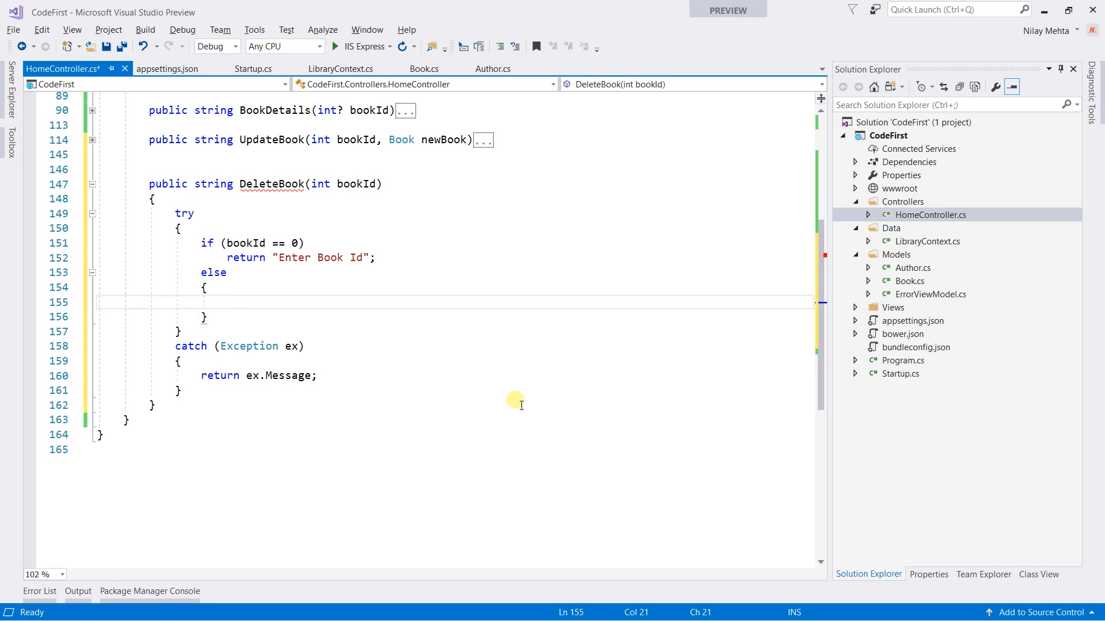
Assign var result = _context.Book.SingleOrDefaultAsync(b => b.Id == bookId) in the else branch.
text(var)
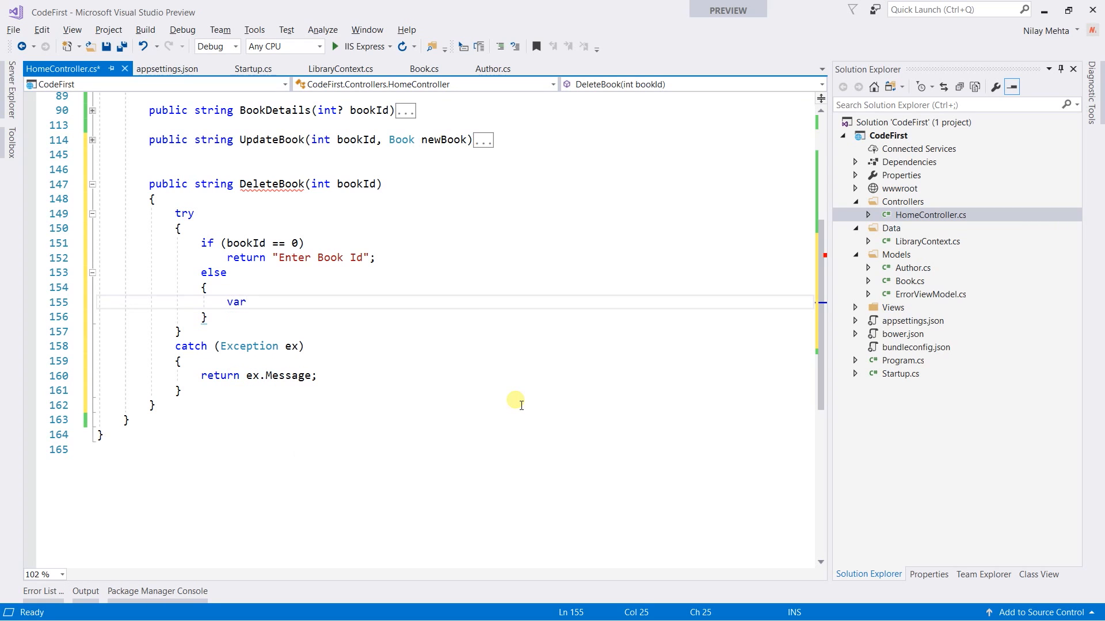
text(resu)
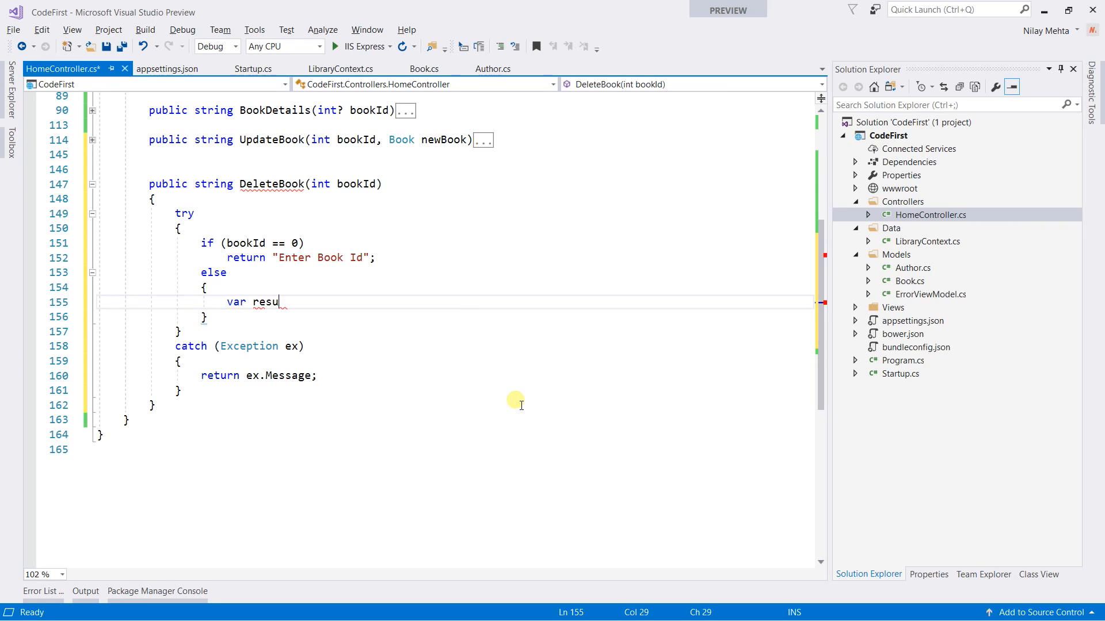
text(lt)
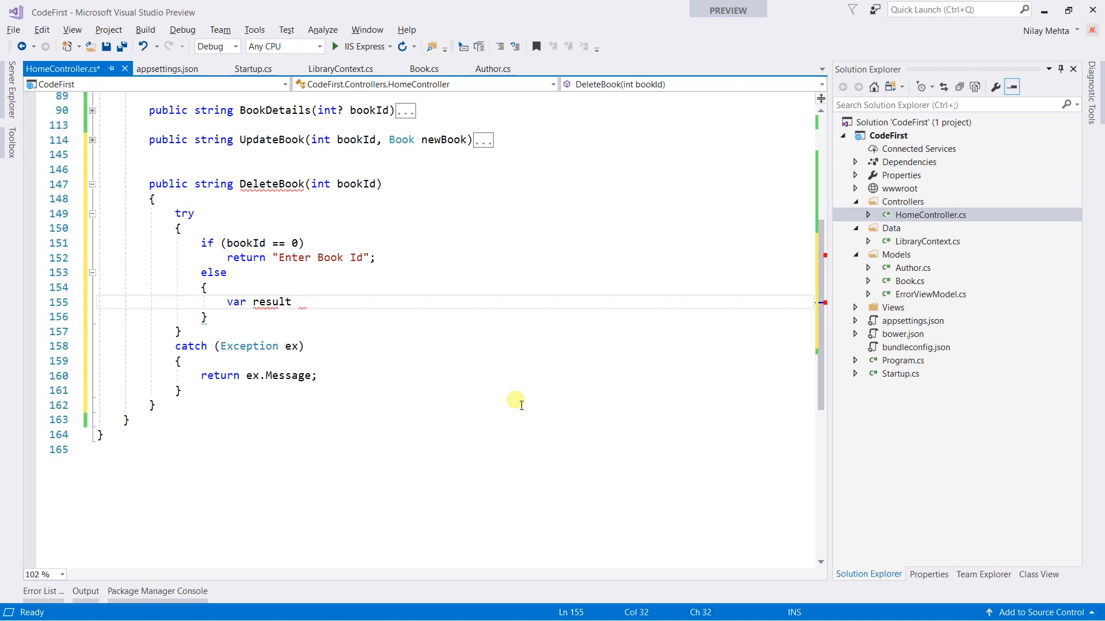
text(=)
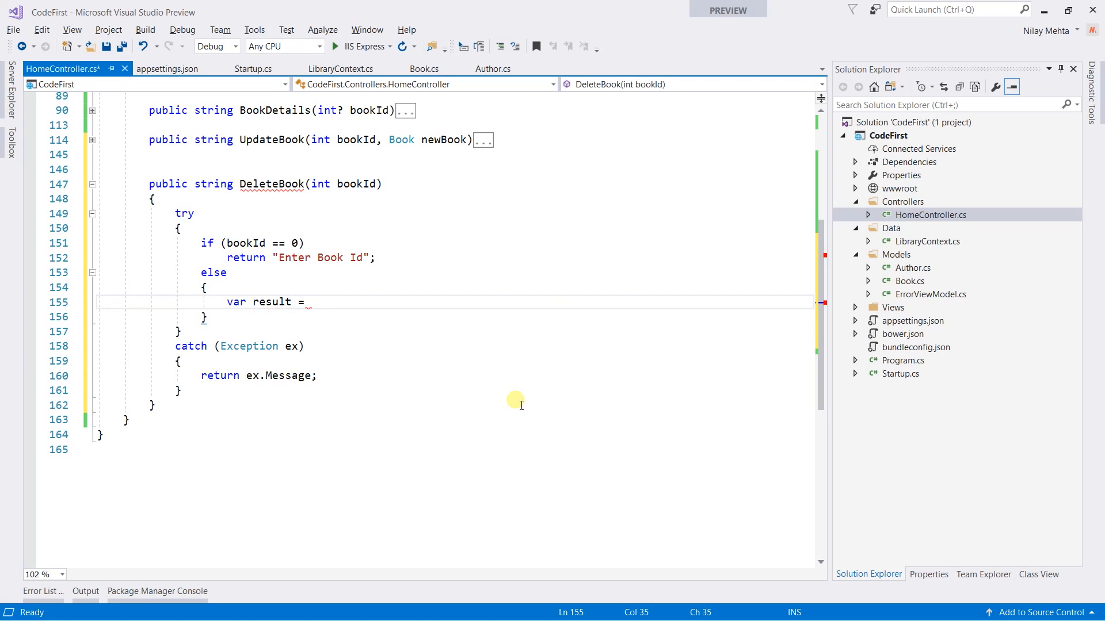
text(_context.)
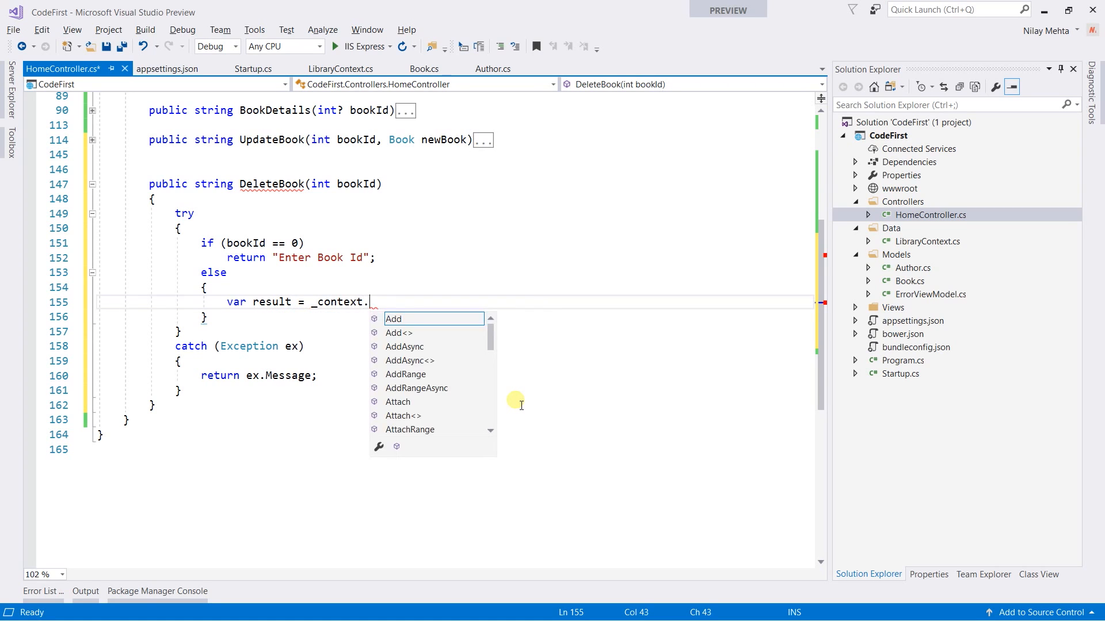
text(Book.s)
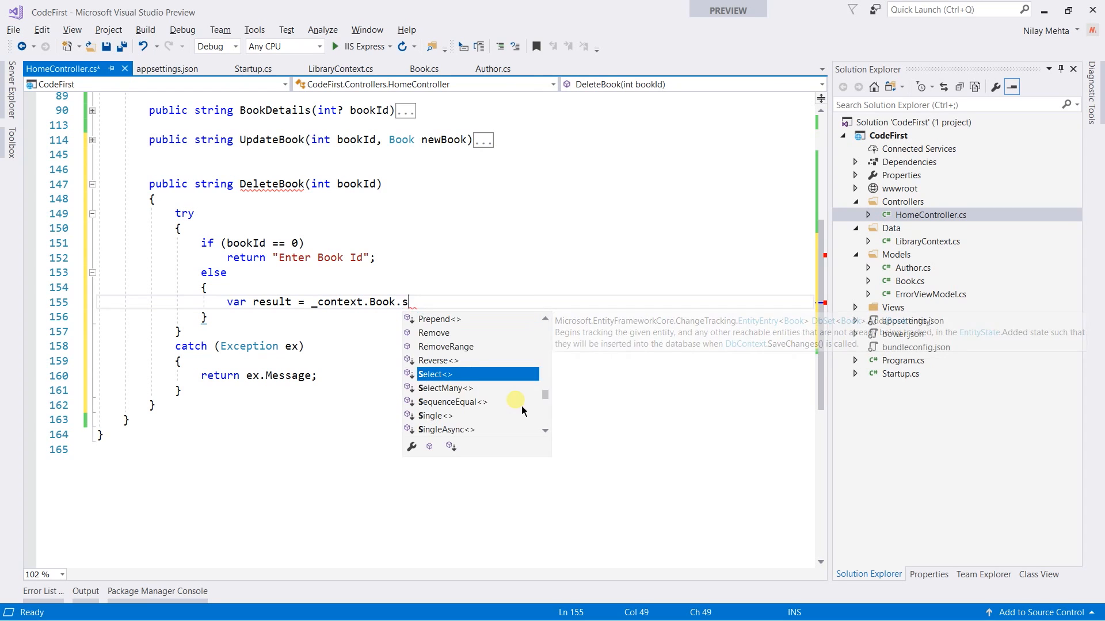
text(ingleOrDefaultAsync())
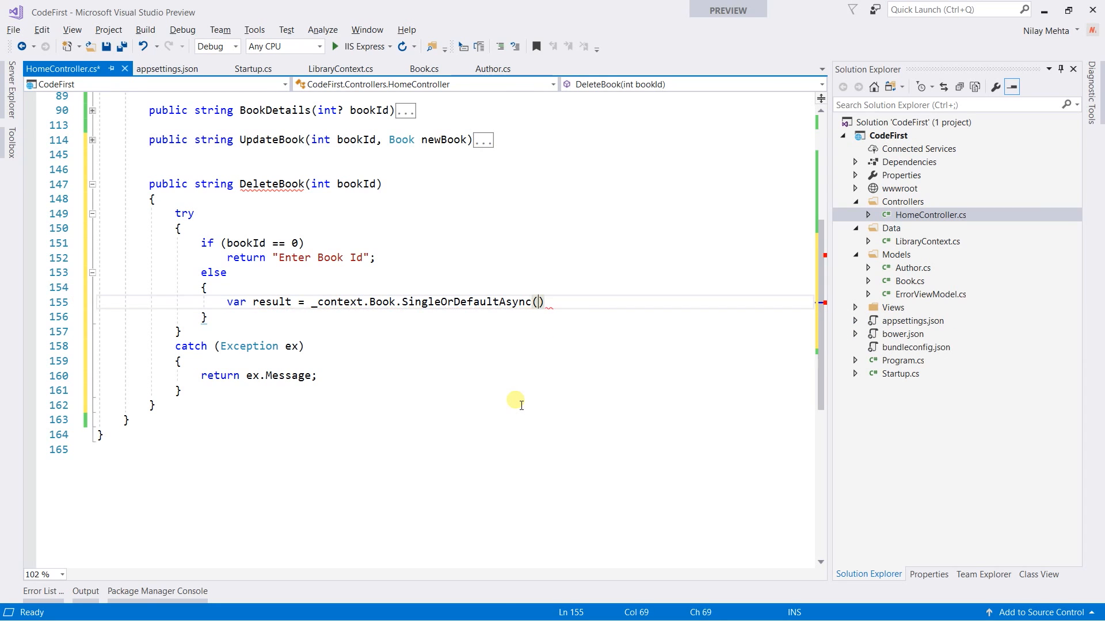
text(;)
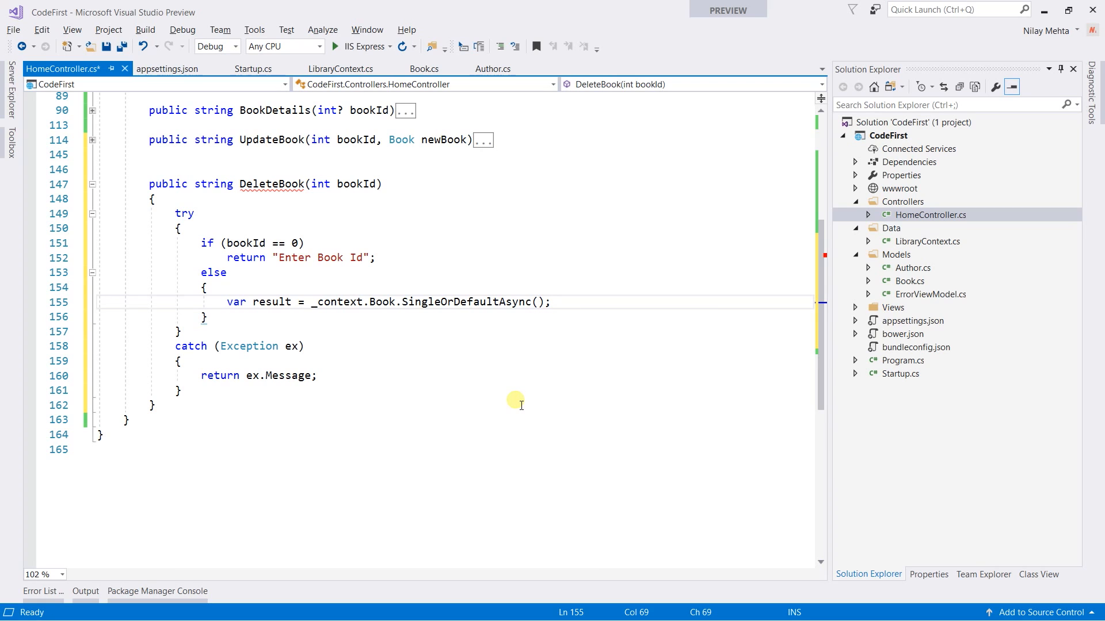
text(b =>)
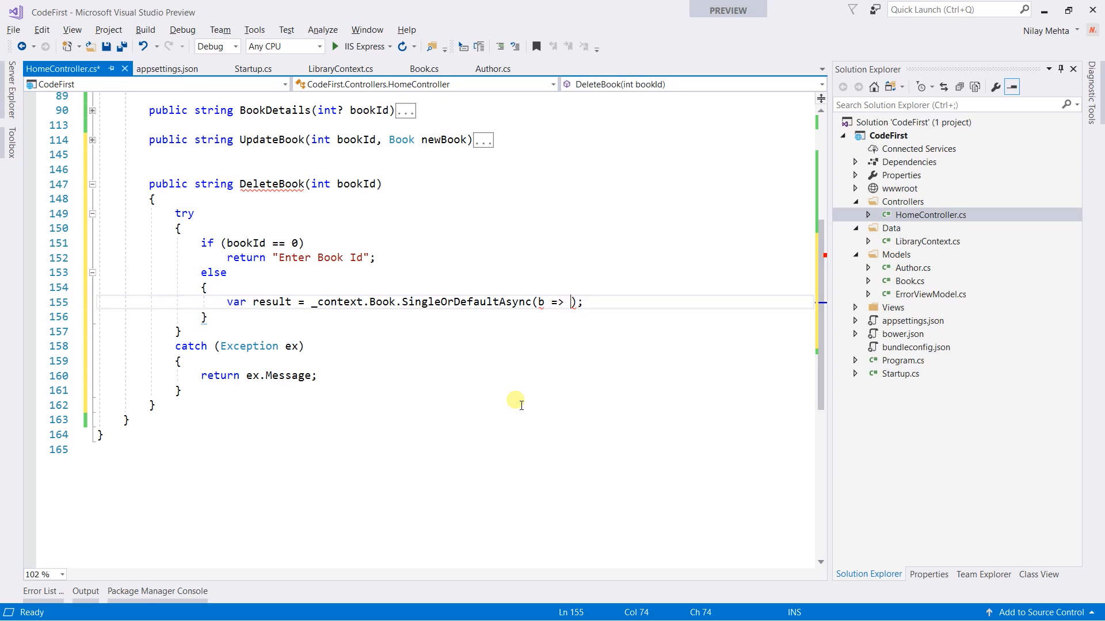
text(b.Id == book)
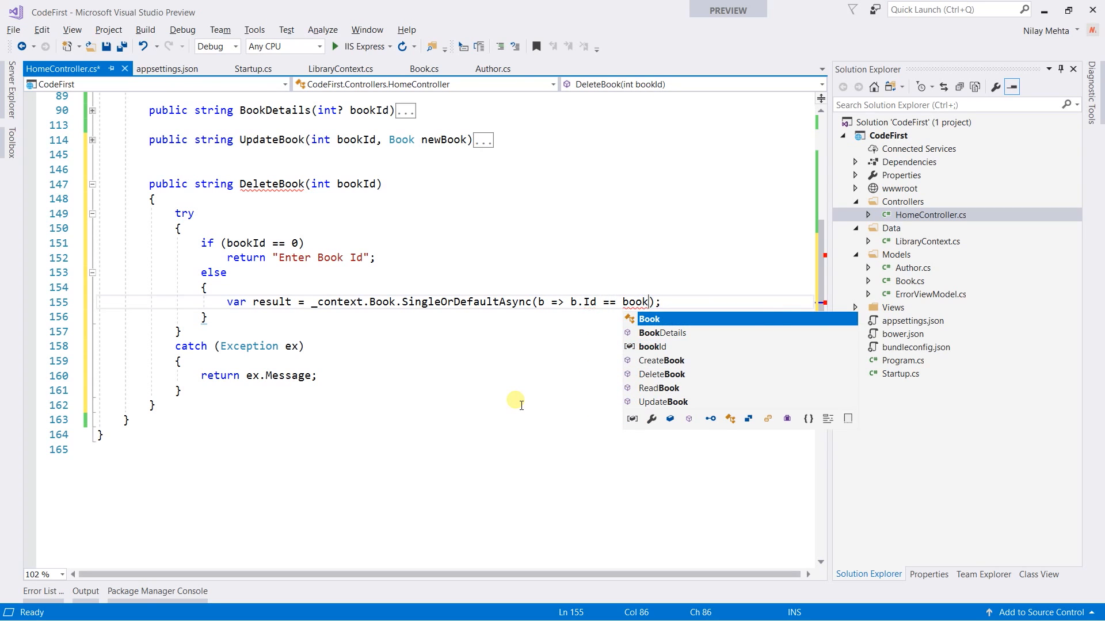
text(Id)
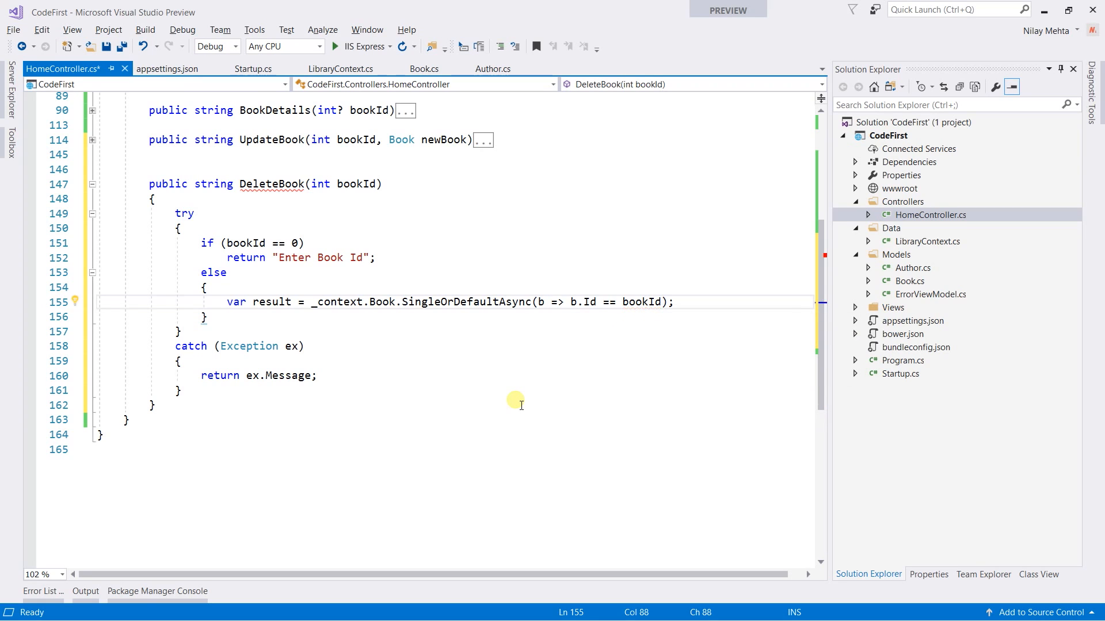
key(enter)
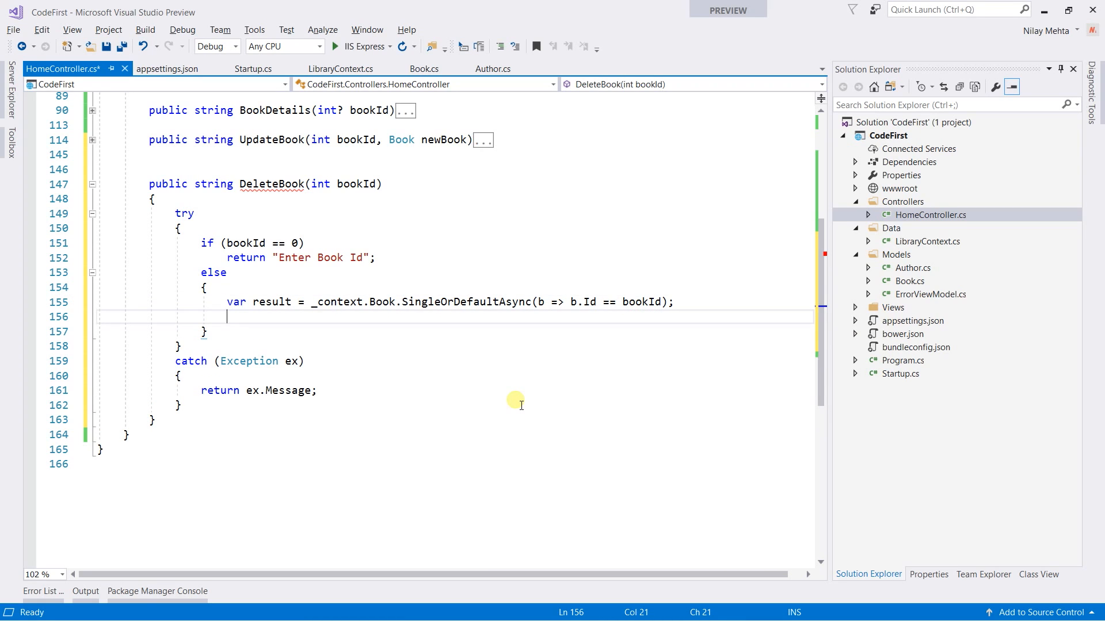
Assign var book = result.Result from the lookup.
text(var)
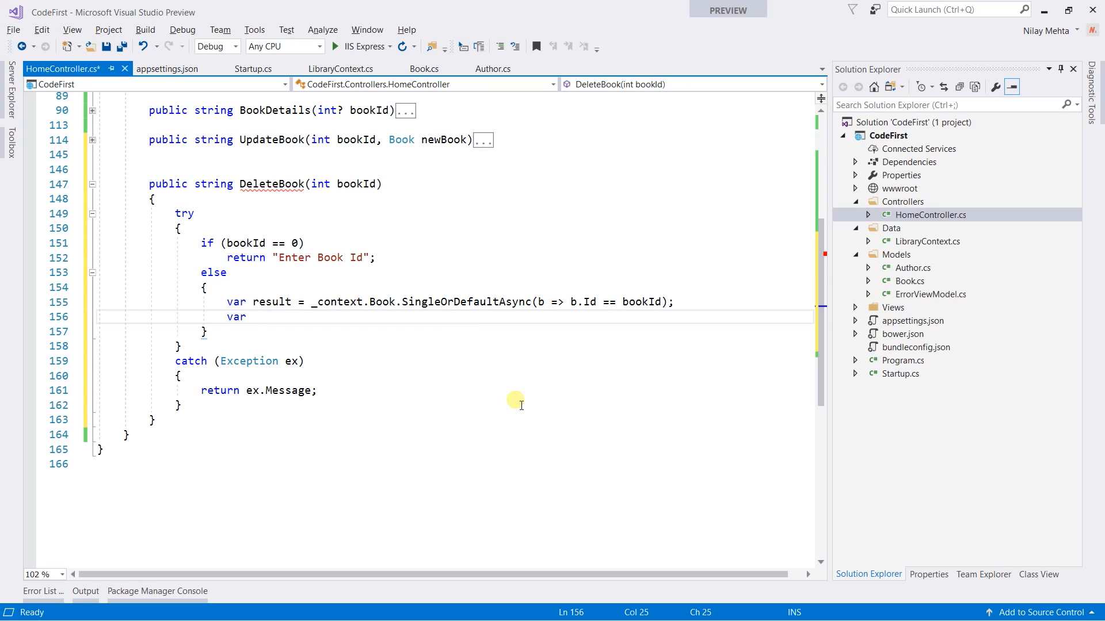
text(boo)
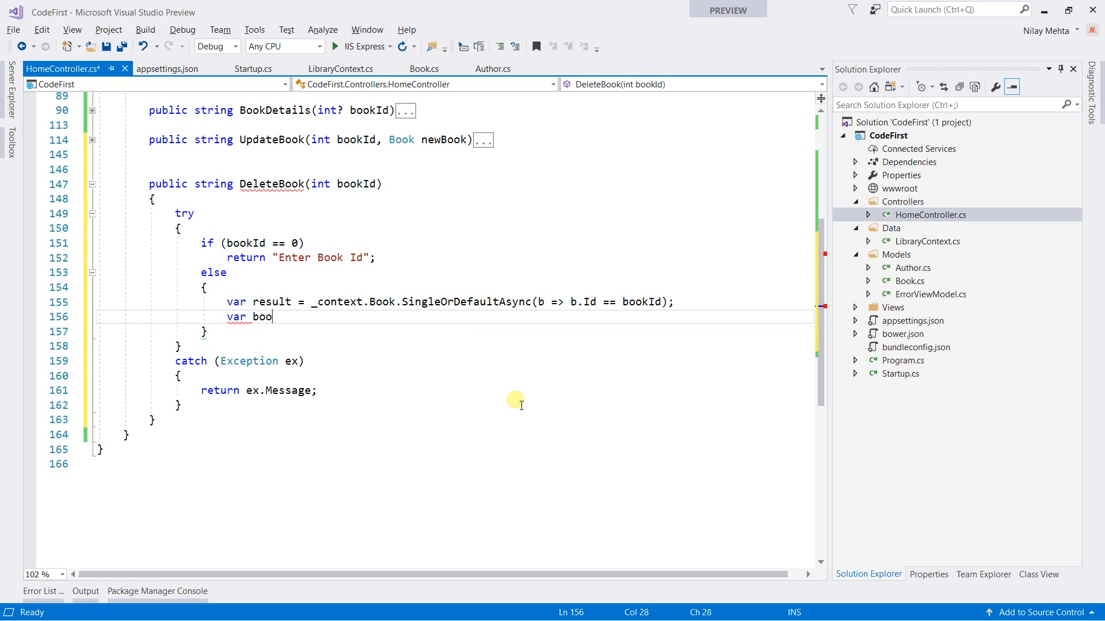
text(k = result)
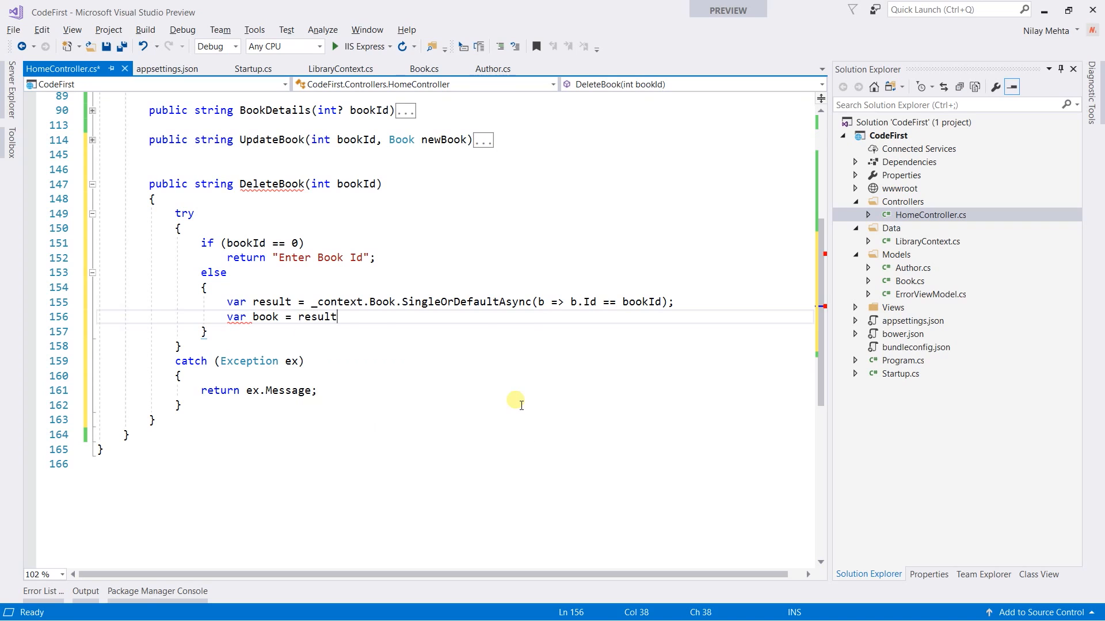
text(.Result;)
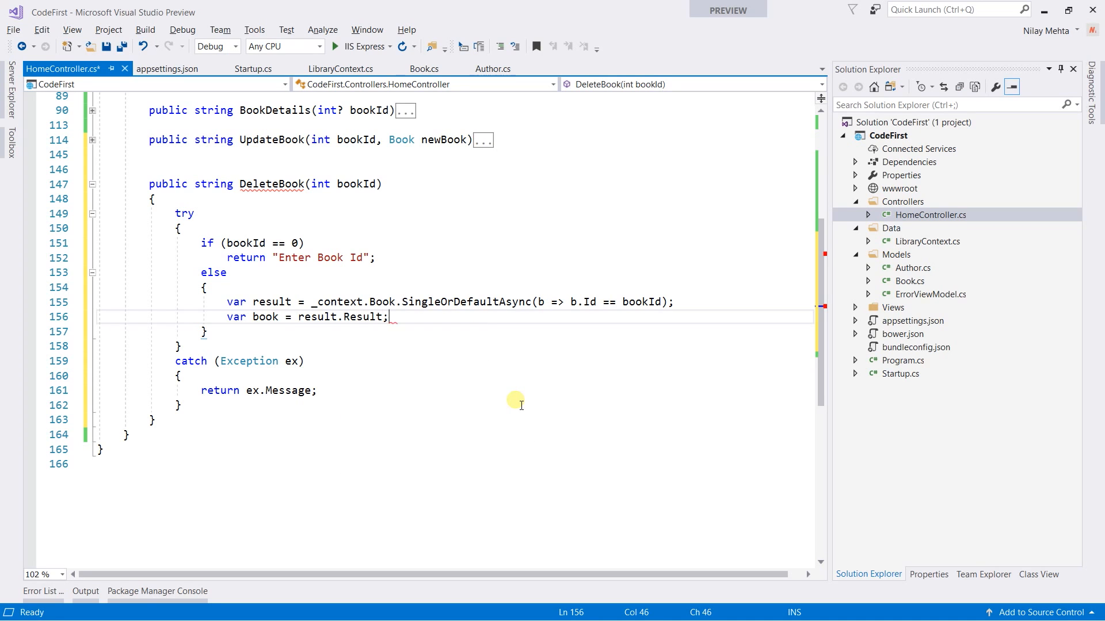
key(enter)
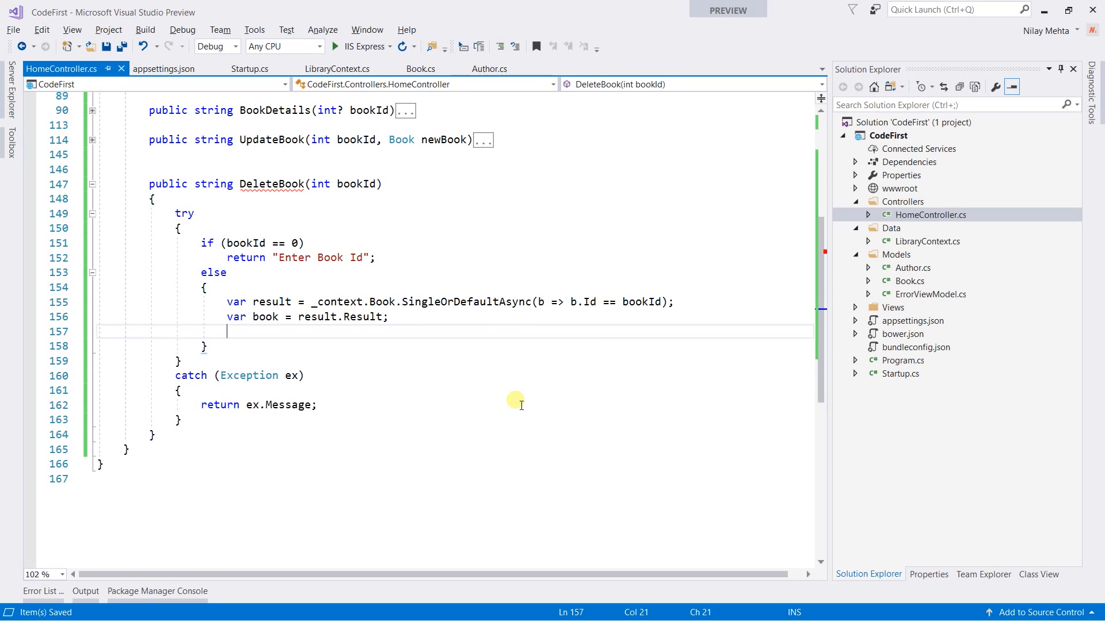
Return "Book with given Id does not exist" when book is null, followed by an empty else block.
text(if(book == bu)
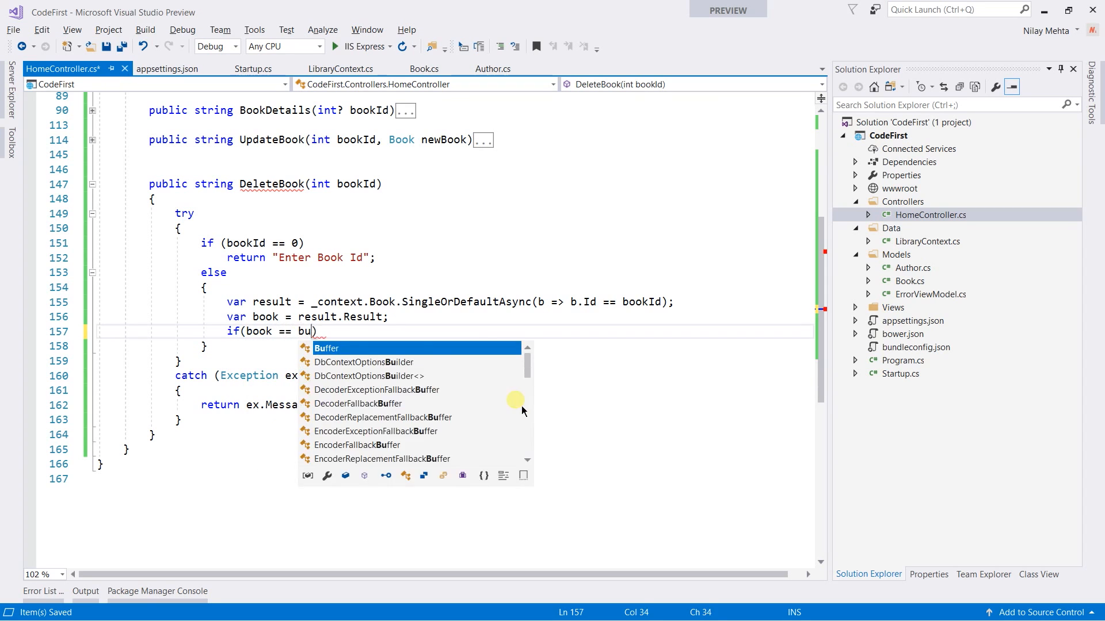
text(null)
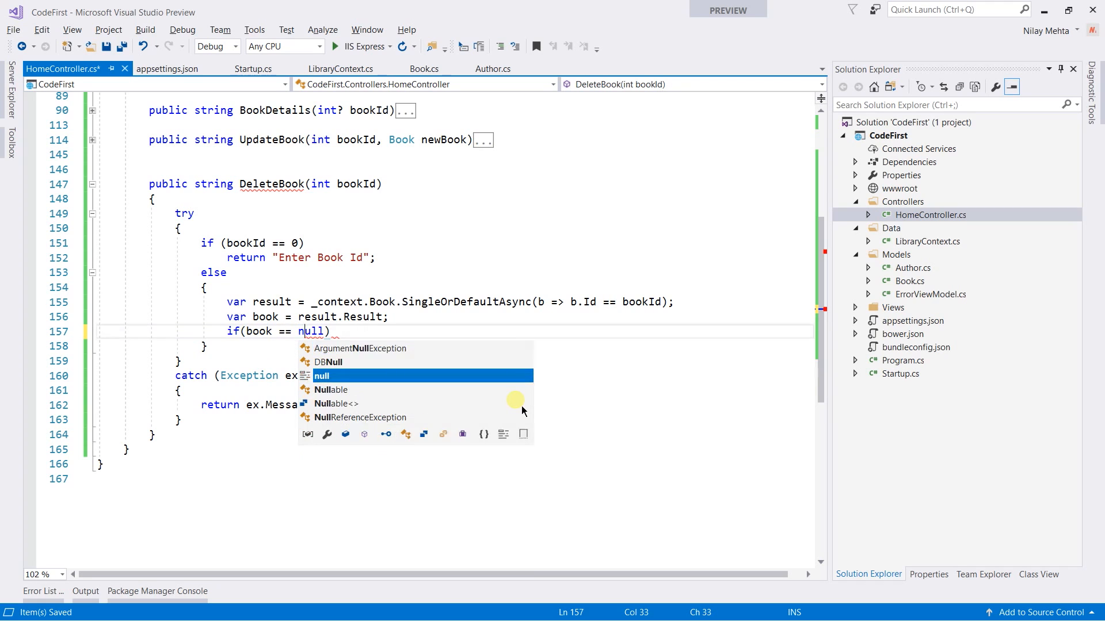
text(re)
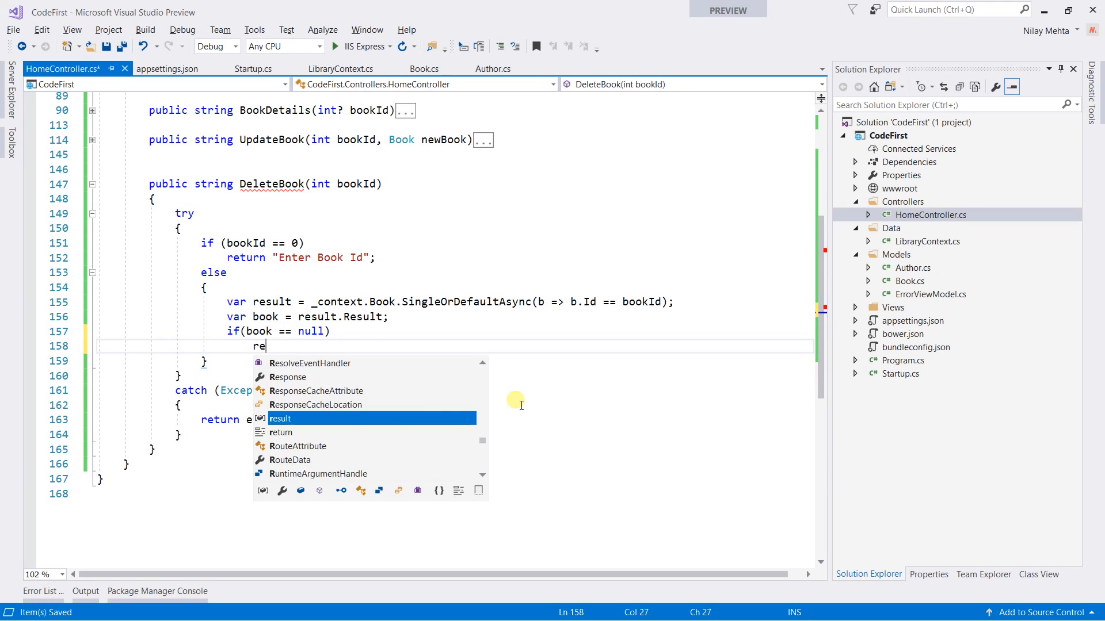
text(turn "")
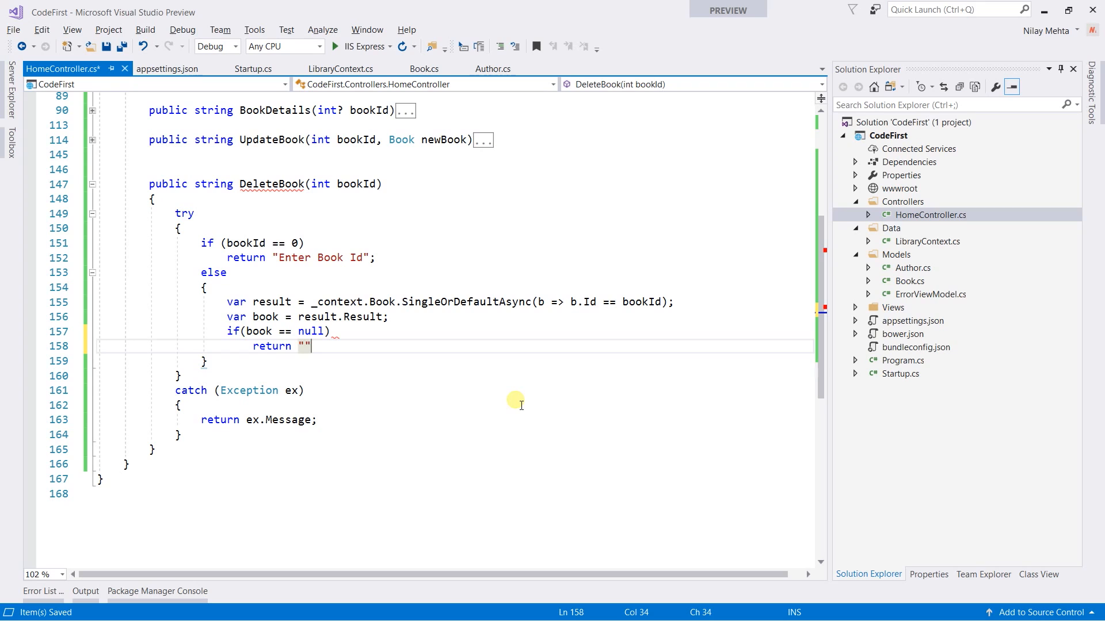
text(Book)
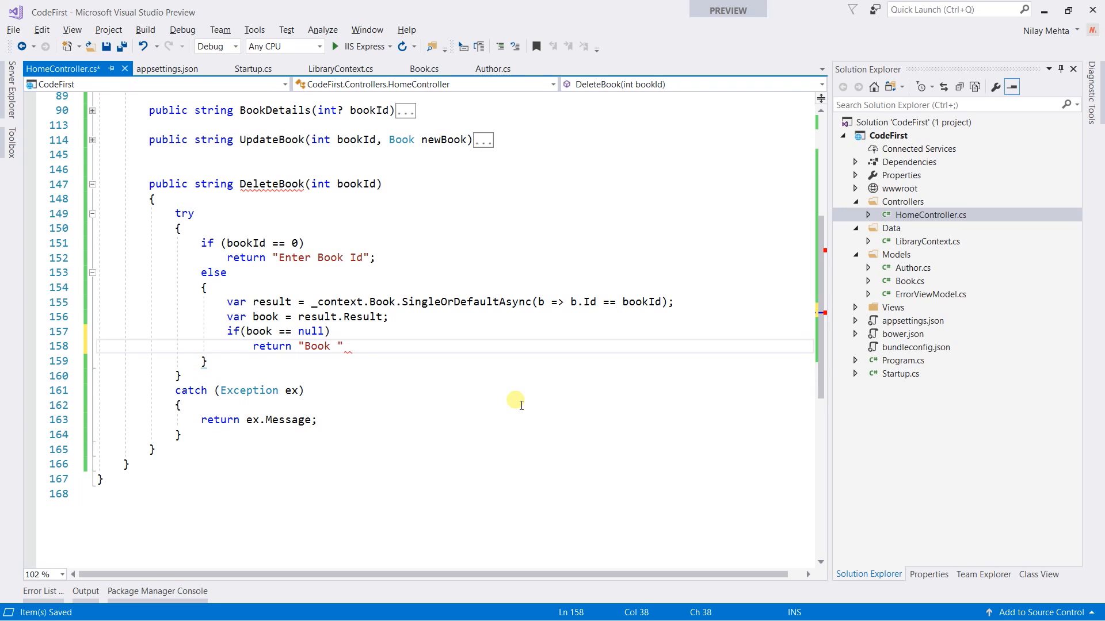
text(with g)
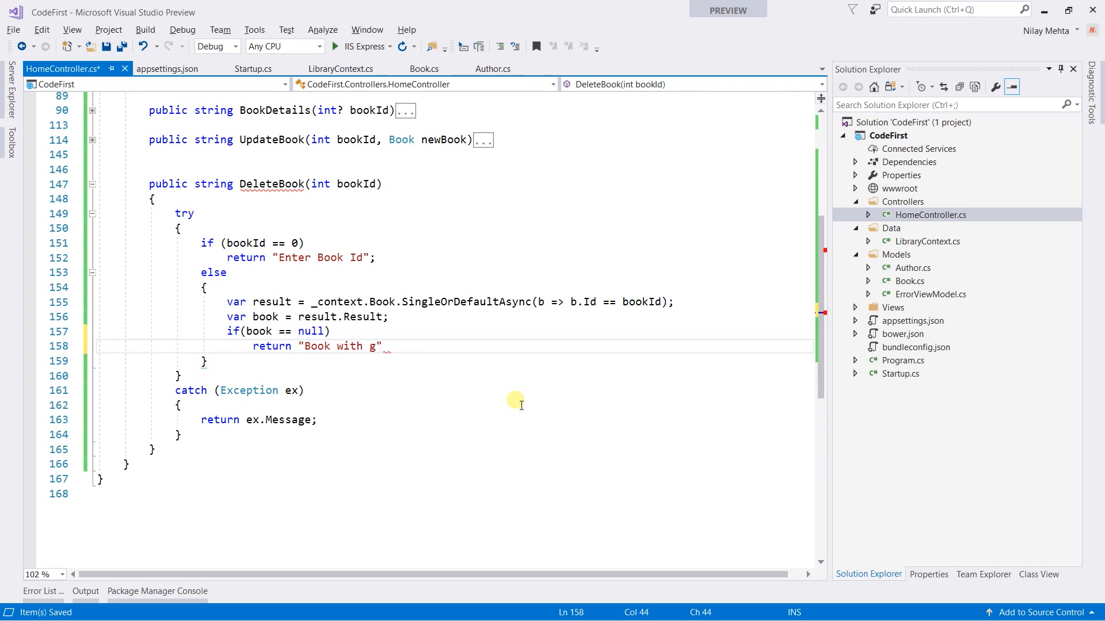
text(iven)
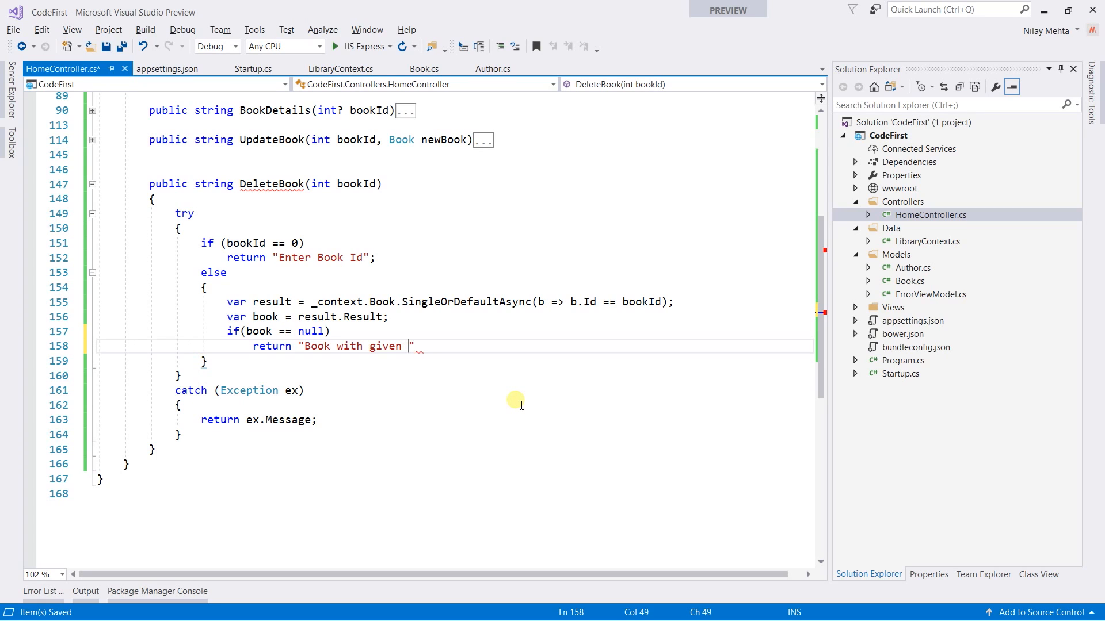
text(Id does not e)
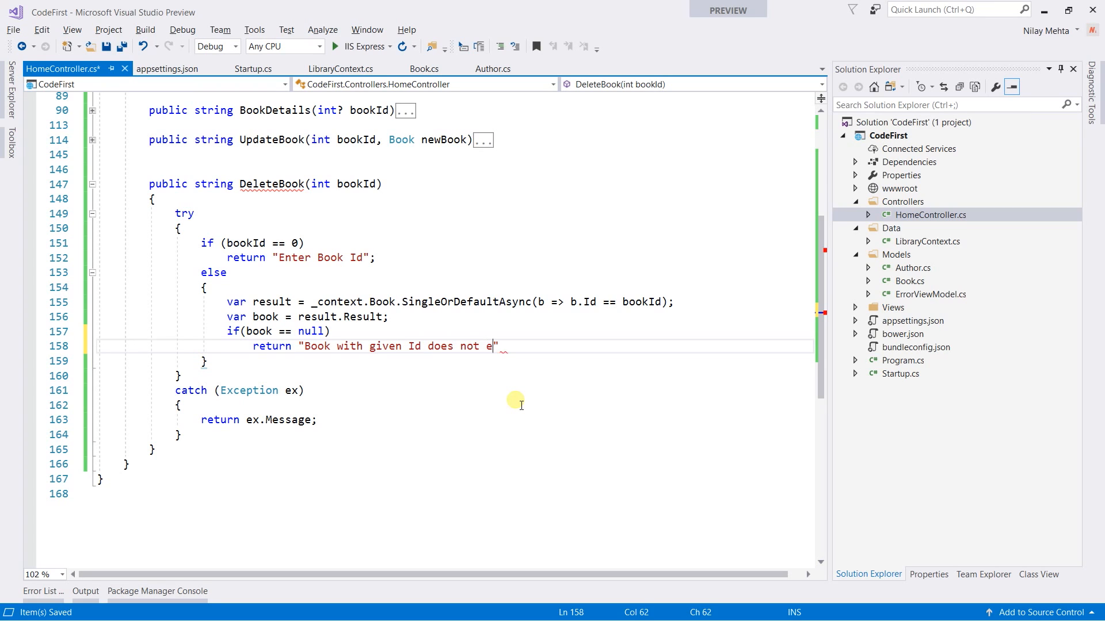
text(xist)
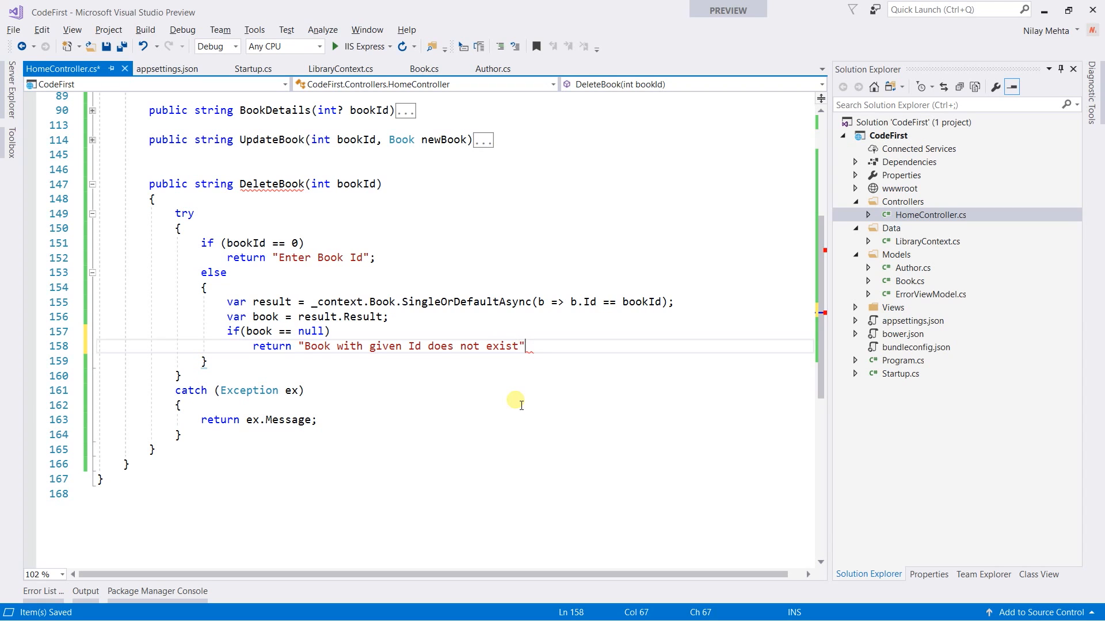
text(;)
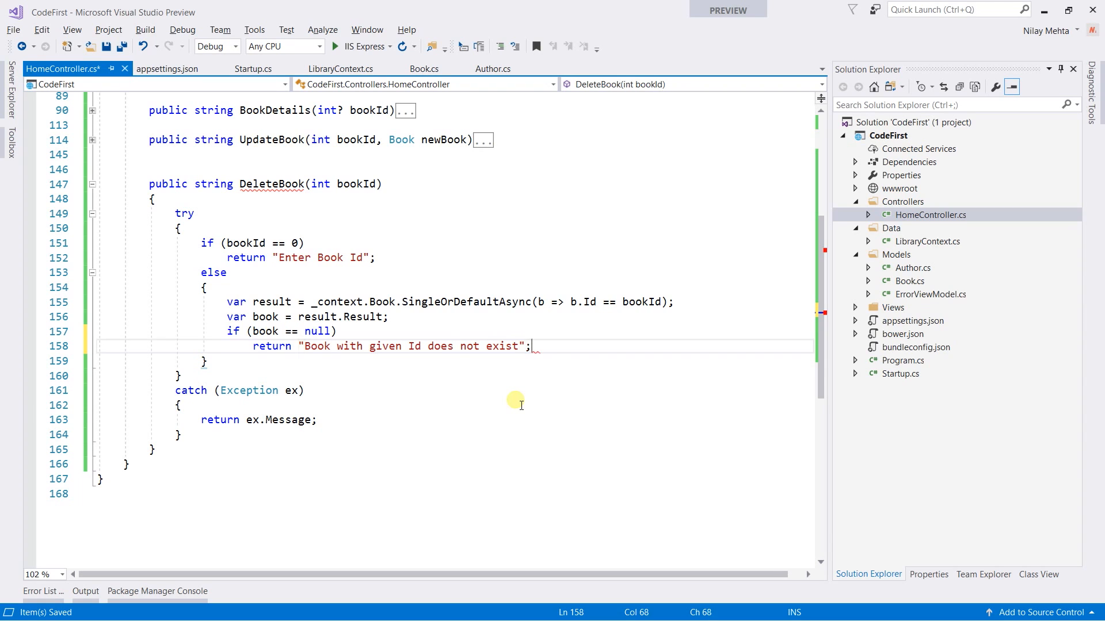
text(else)
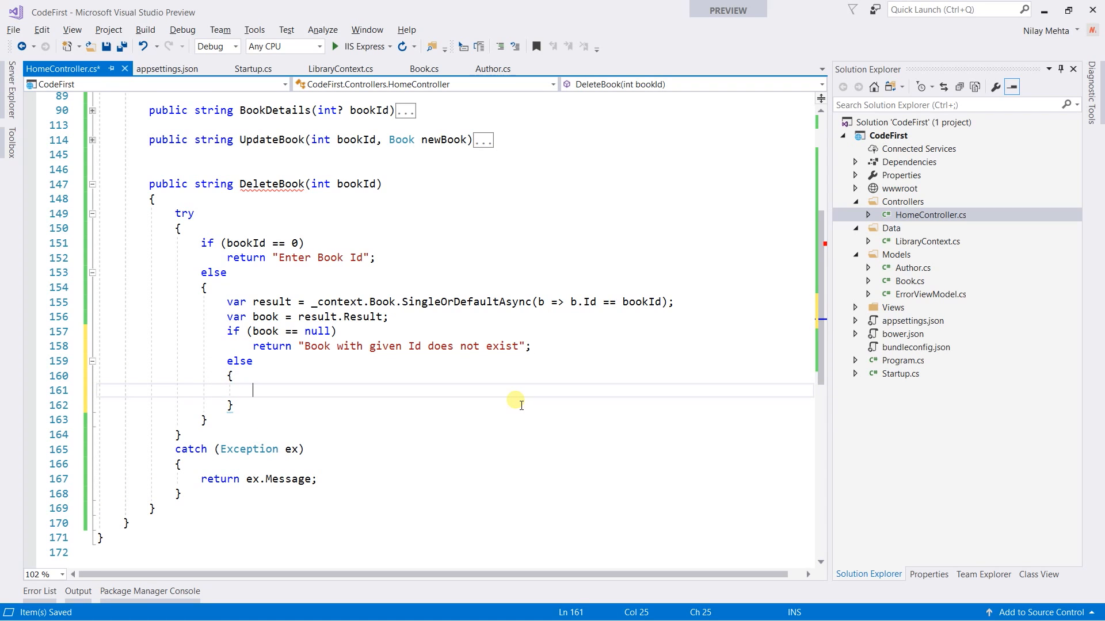
Call _context.Book.Remove(book) and _context.SaveChanges() in the inner else block.
text(_)
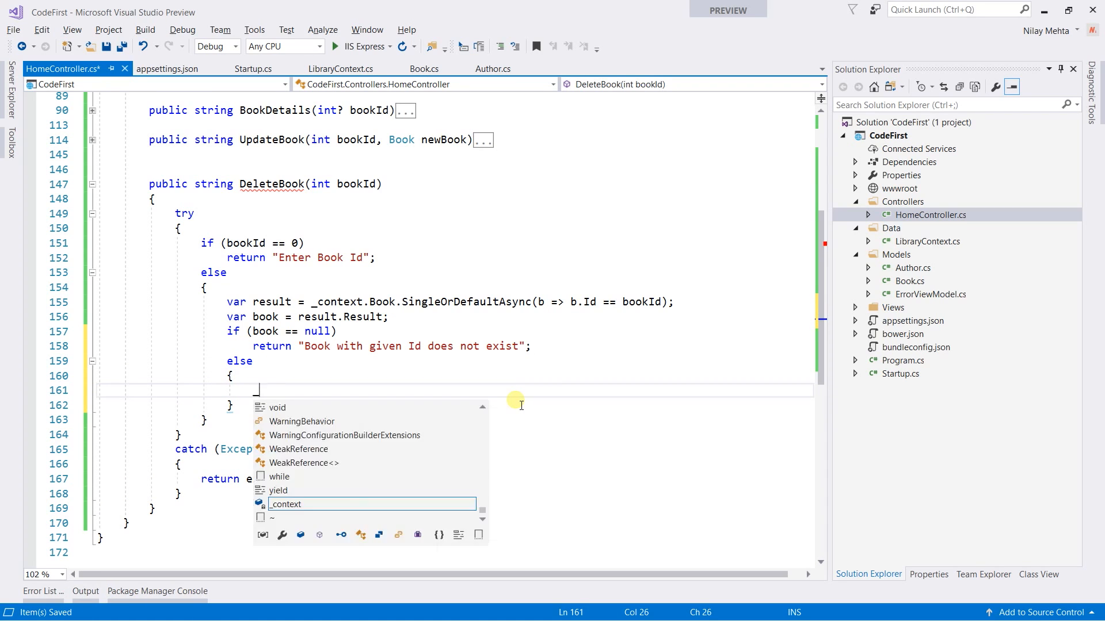
text(_context.)
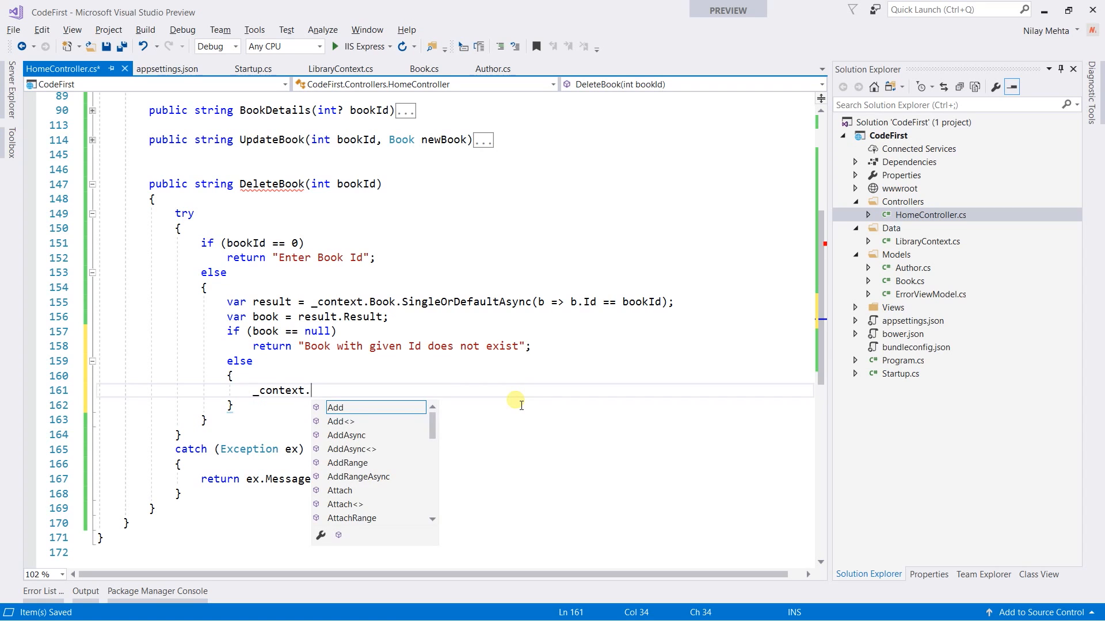
text(Book.)
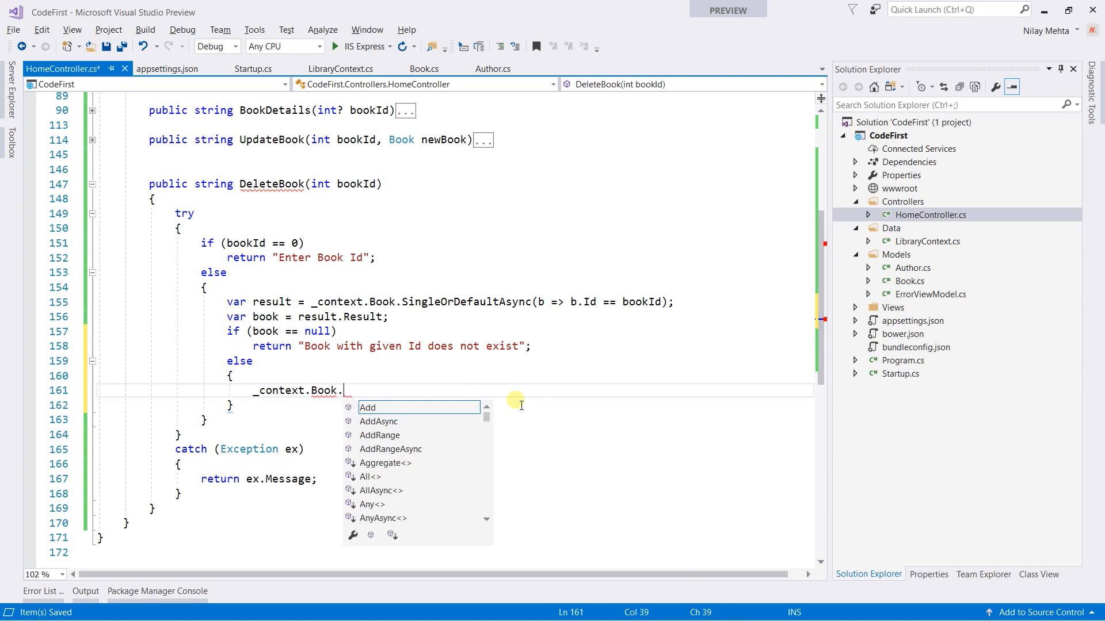
text(Remove)
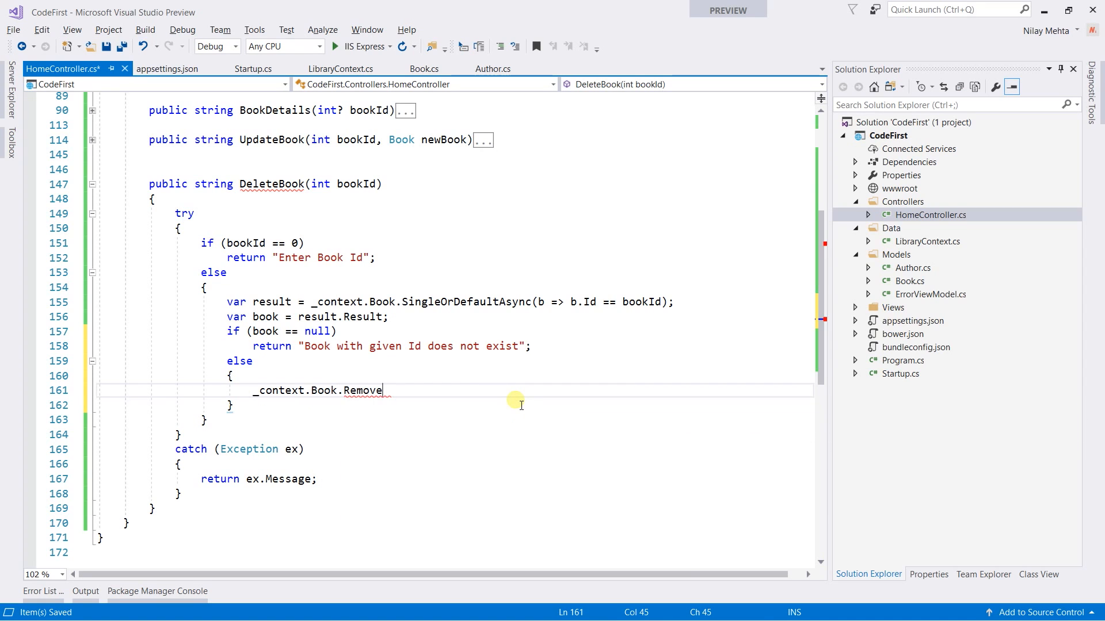
text(())
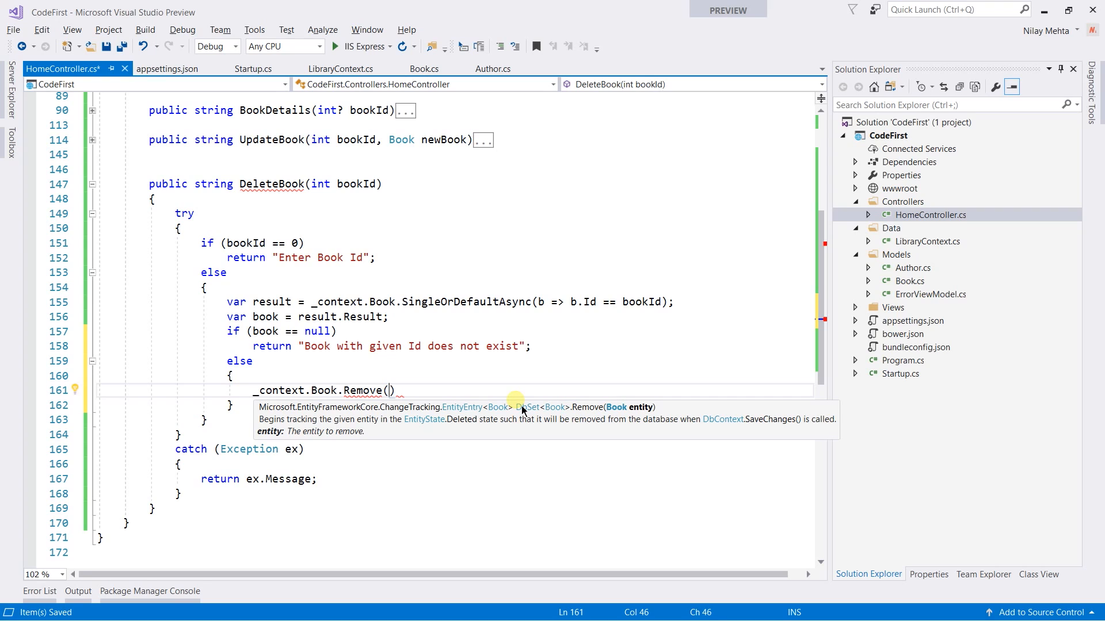
text(book)
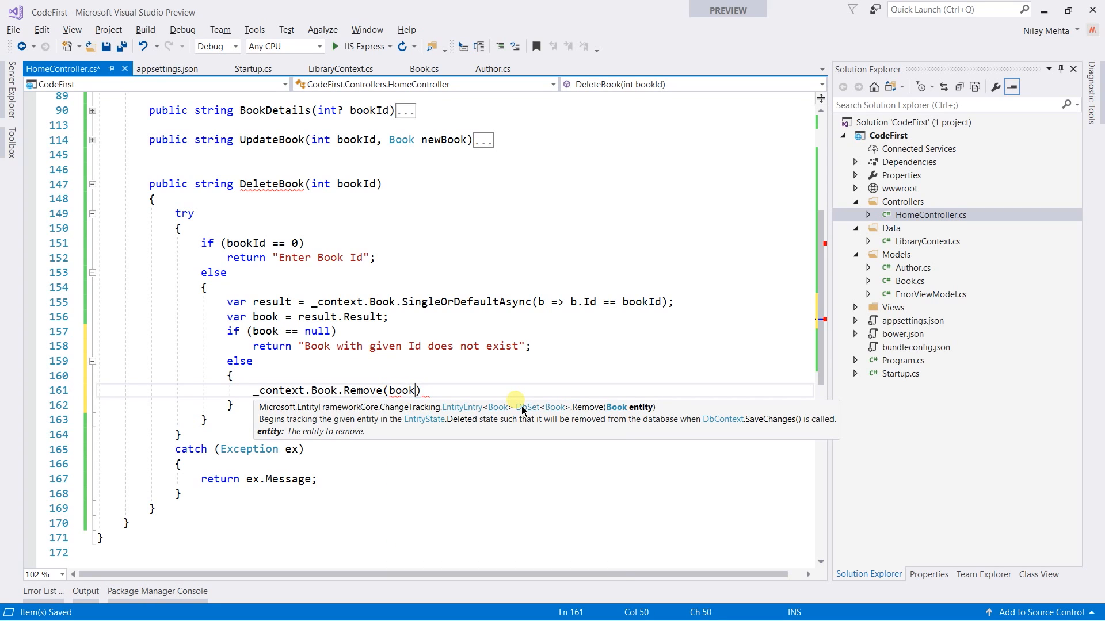
text(;)
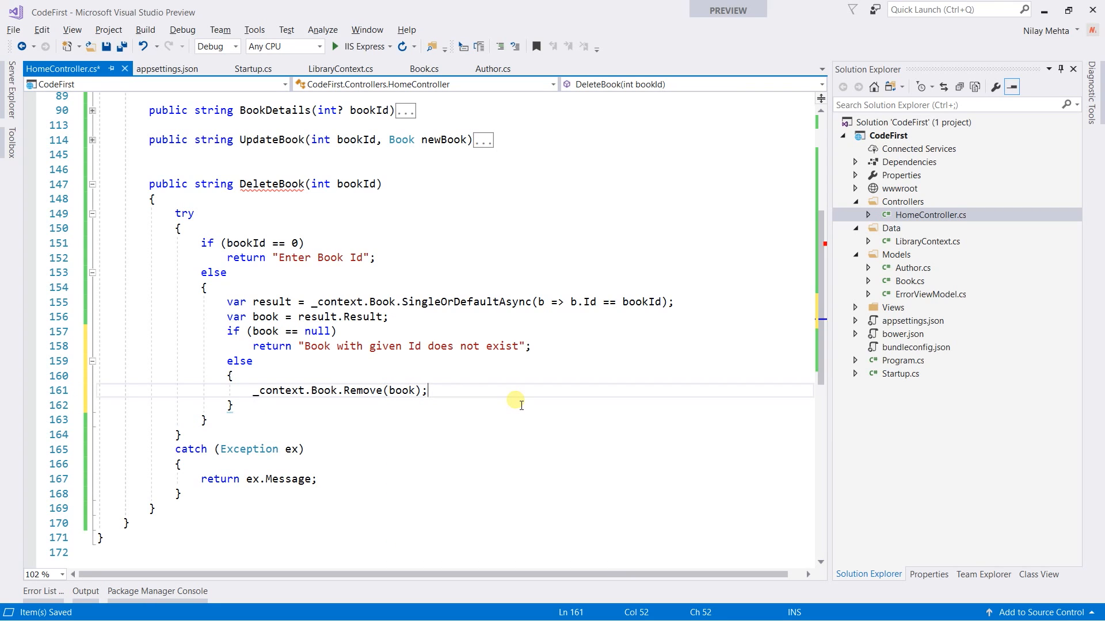
text(_context.SaveChanges();)
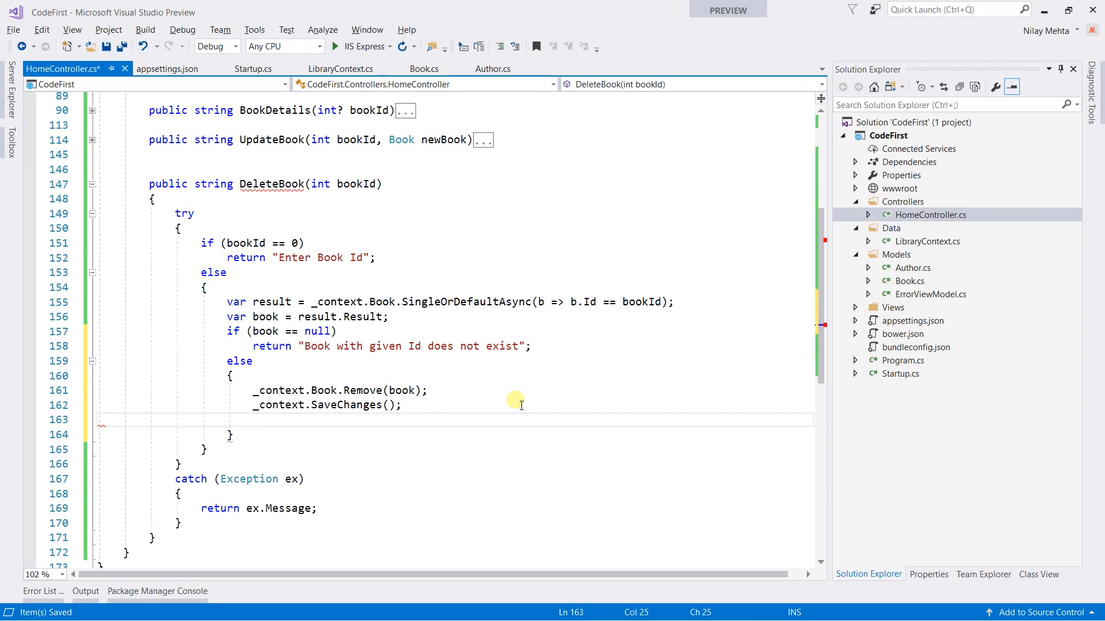
Return "Book deleted successfully" after saving the changes.
text(return "")
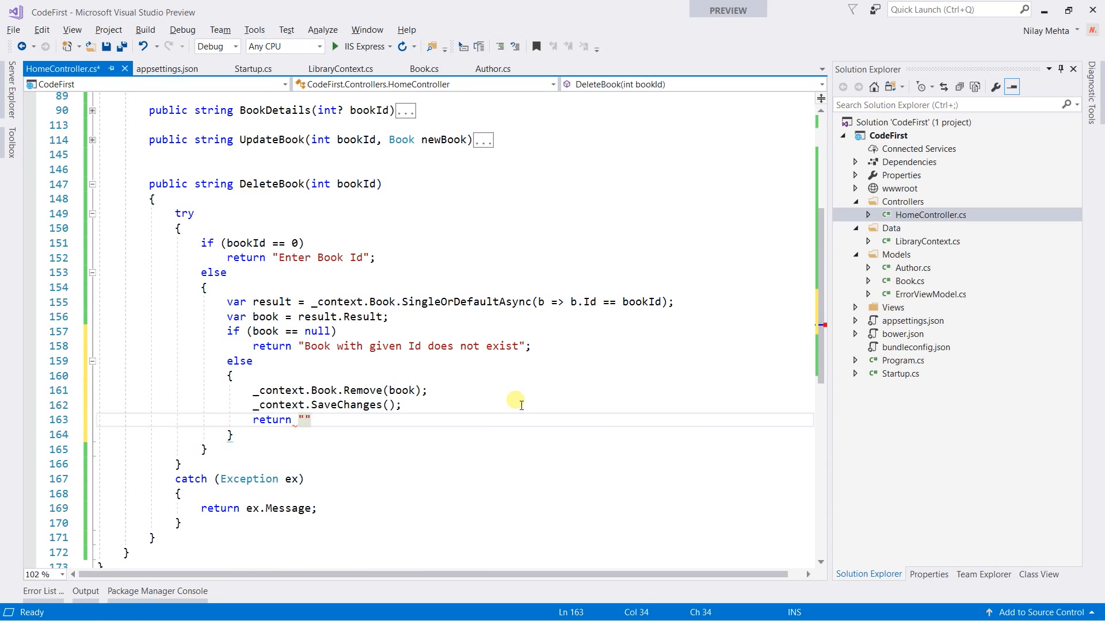
text(Book dele)
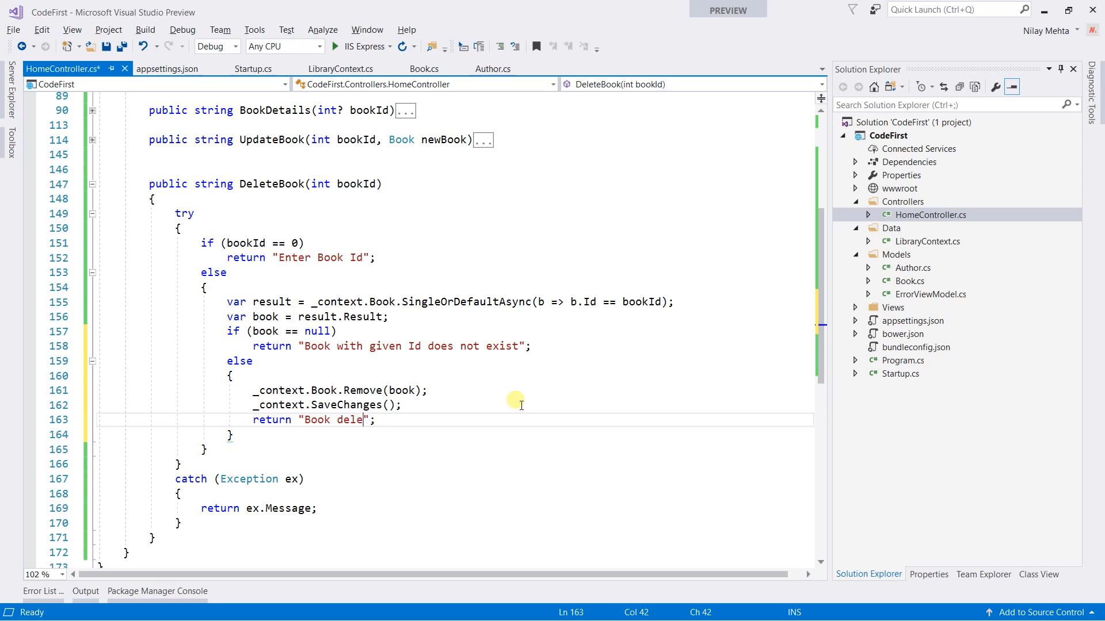
text(ted successfully)
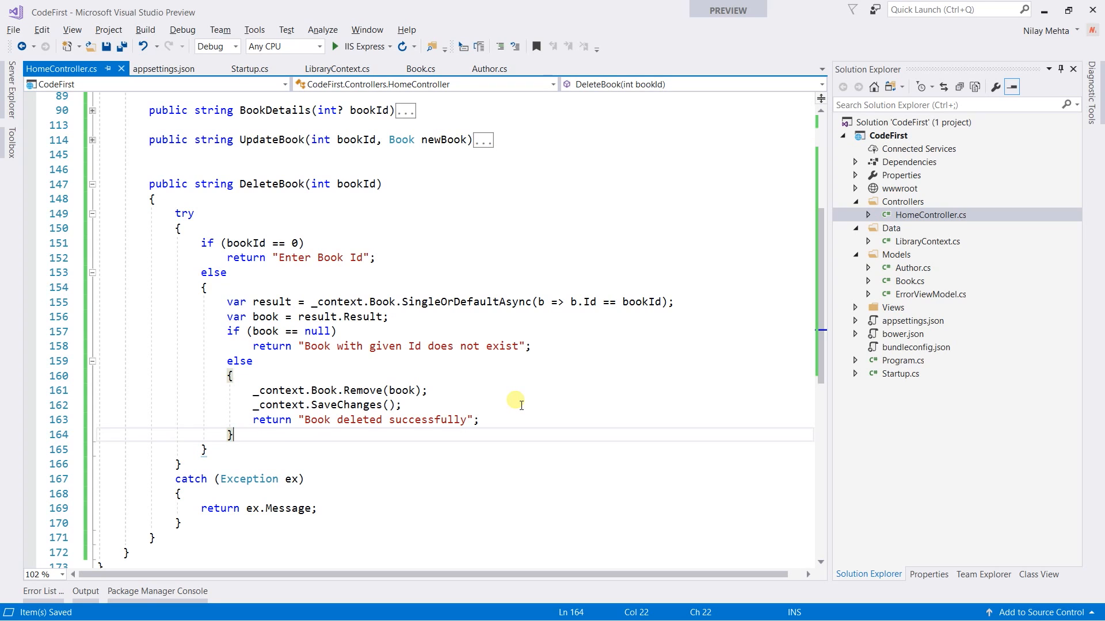
Run the CodeFirst app with IIS Express so the browser shows "DB created".
click(336, 46)
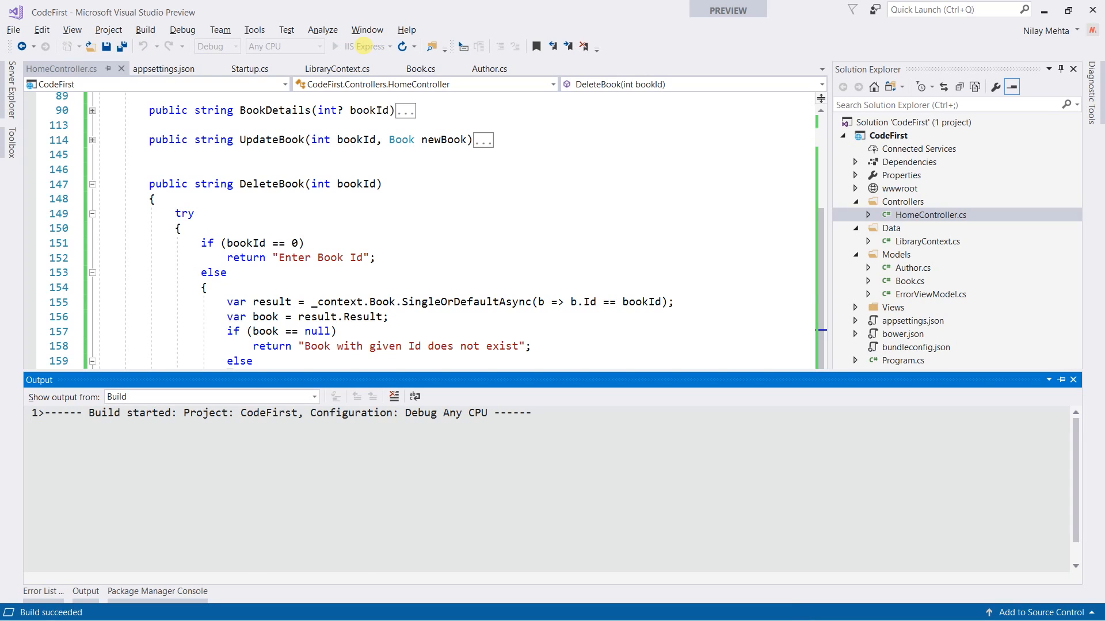
click(359, 46)
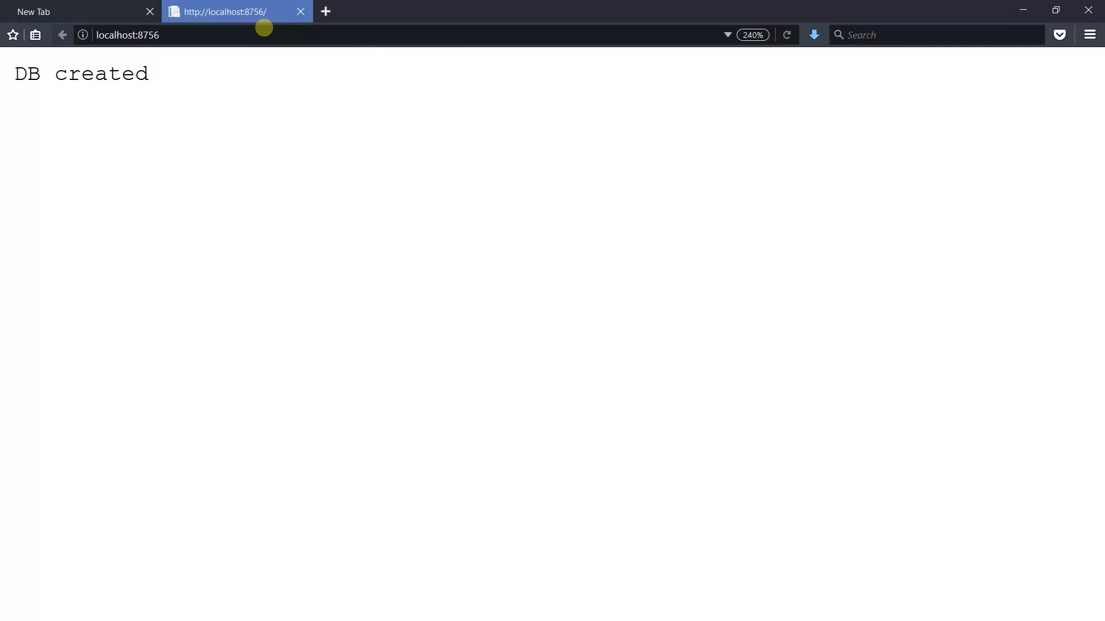
Browse to localhost:8756/Home/BookDetails?bookId=3 and view book 3's details.
text(/Home)
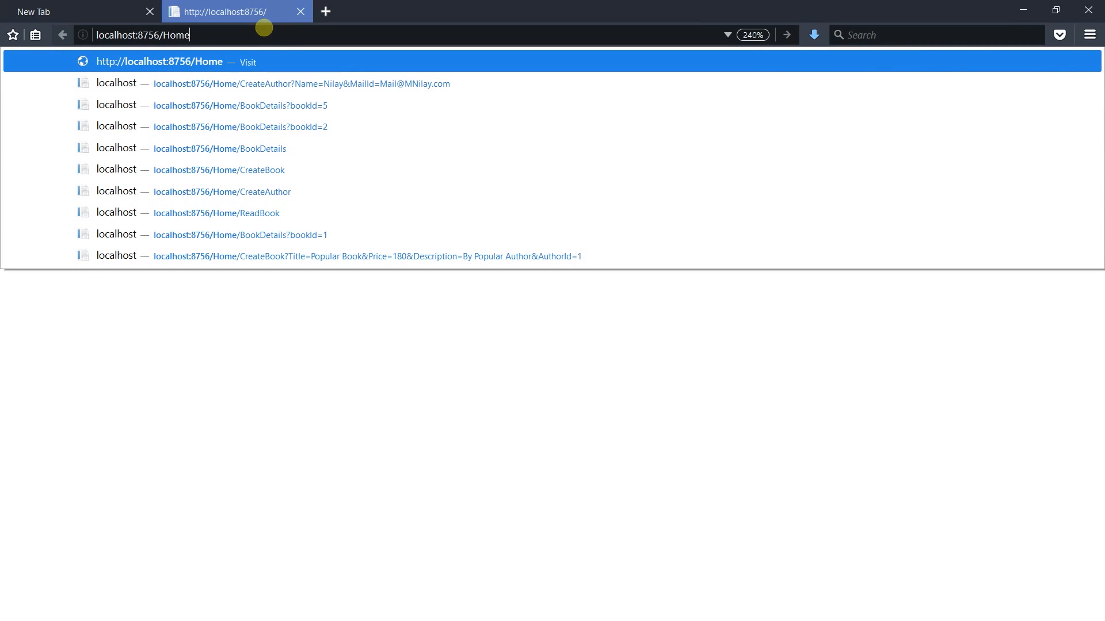
text(/Book)
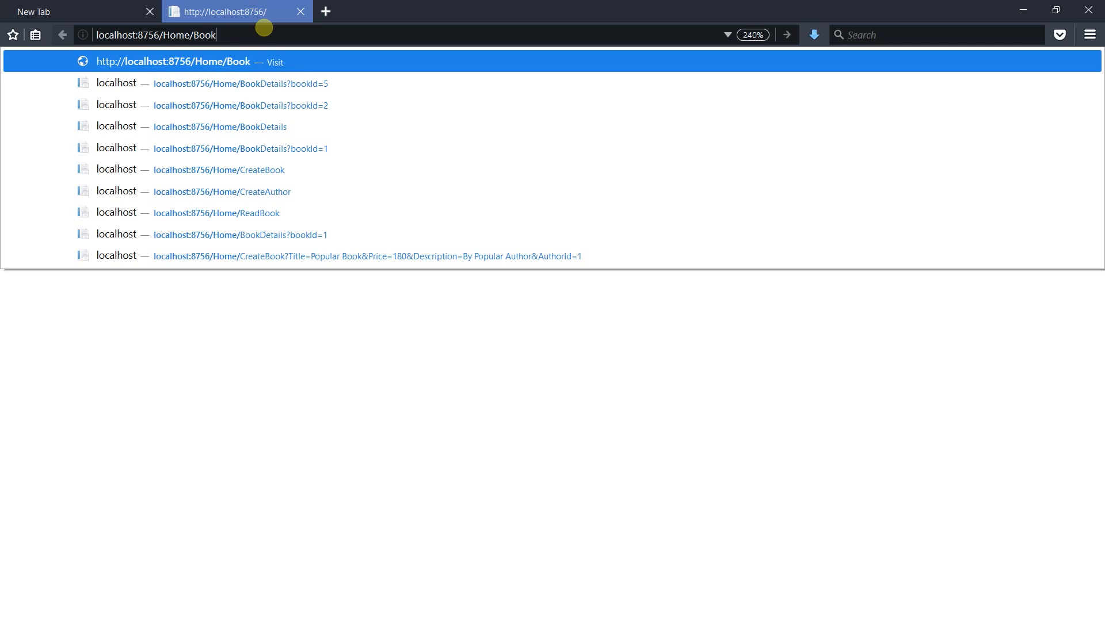
click(241, 105)
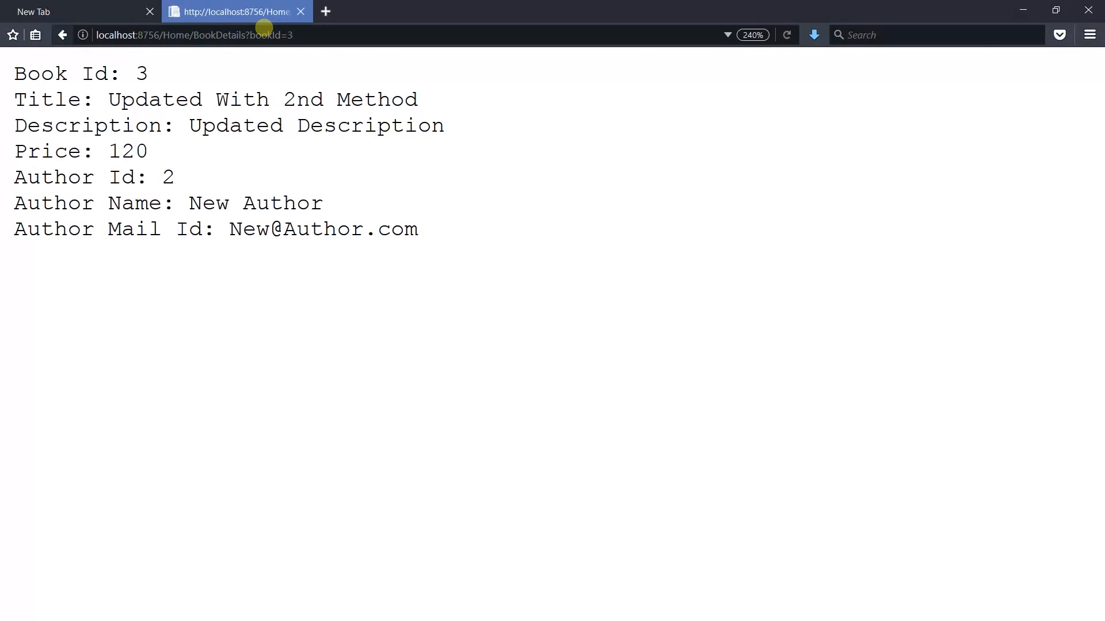
double_click(282, 203)
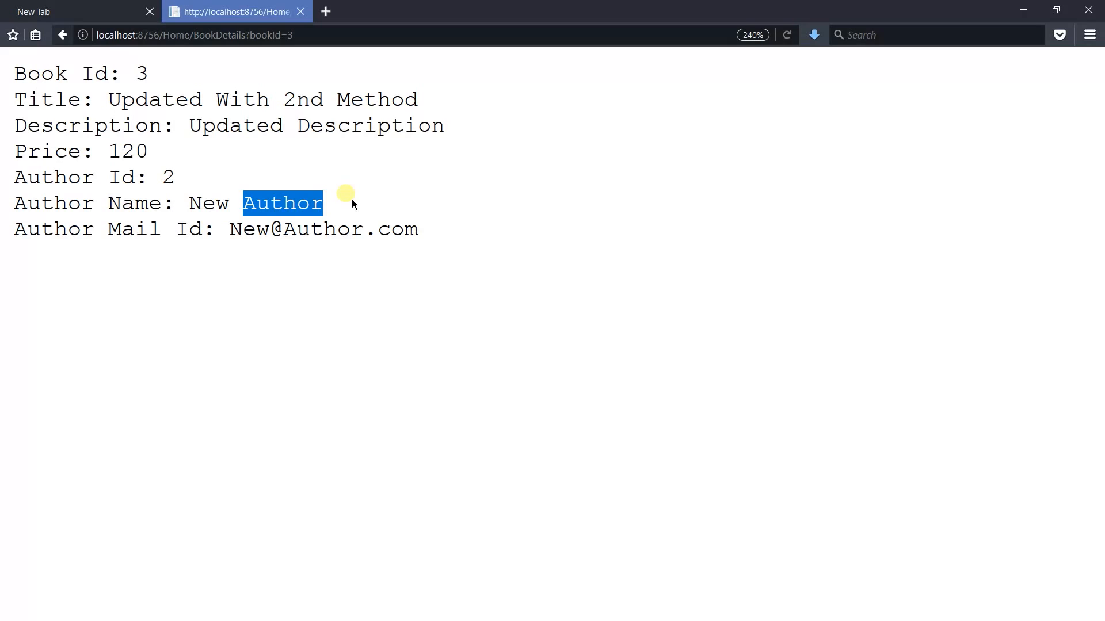
click(194, 34)
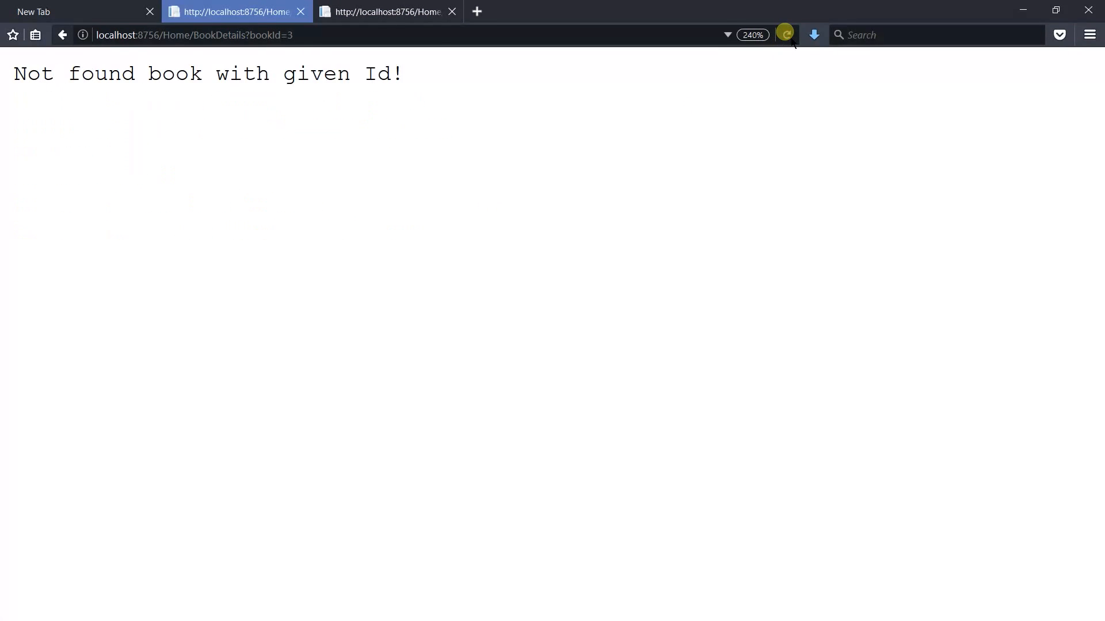
Highlight the "Not found book with given Id!" message confirming book 3 was deleted.
triple_click(209, 74)
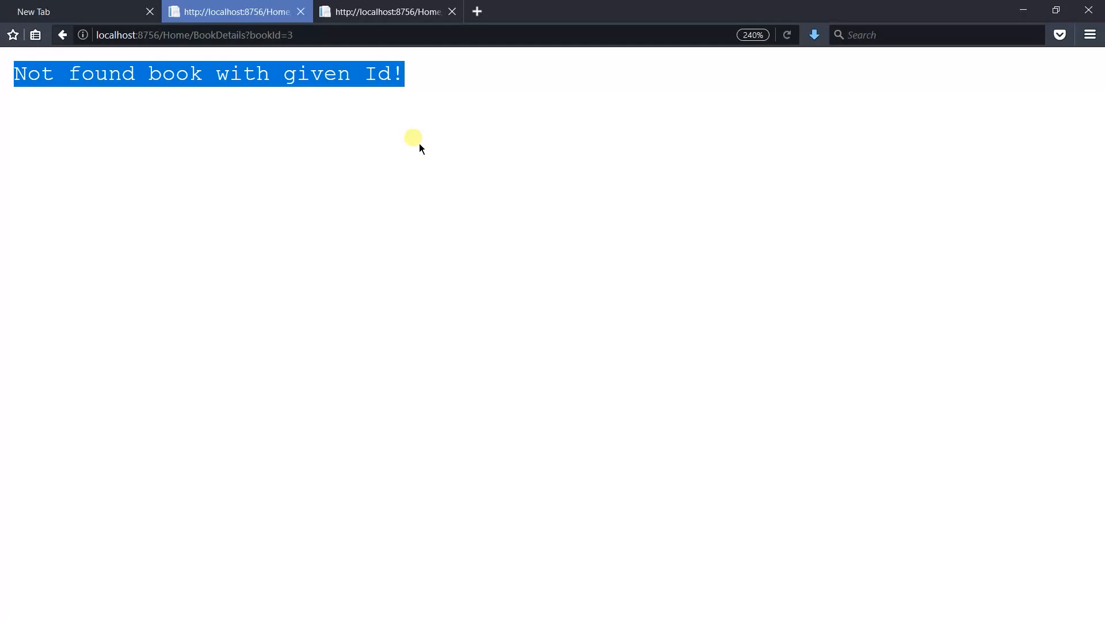